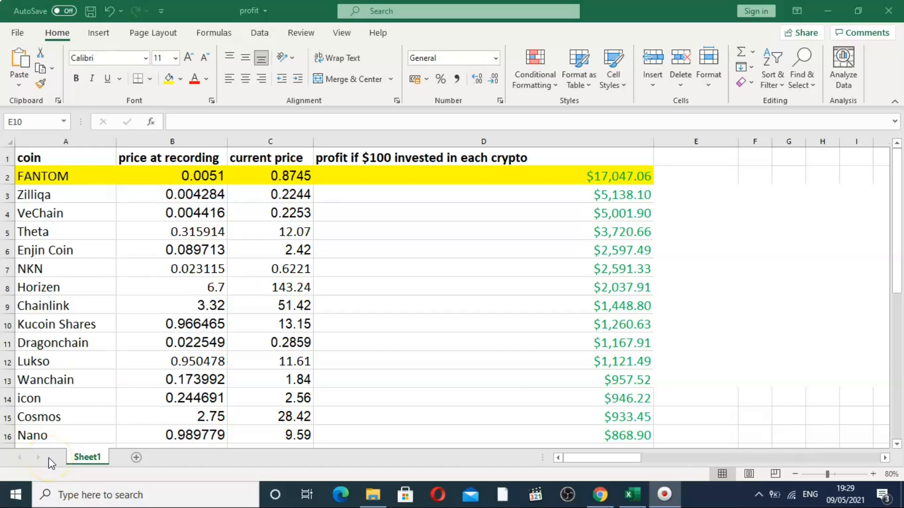
Inspect the profit formulas for Enjin Coin and Zilliqa in the profit sheet
{"action": "left_click", "coordinate": [695, 323]}
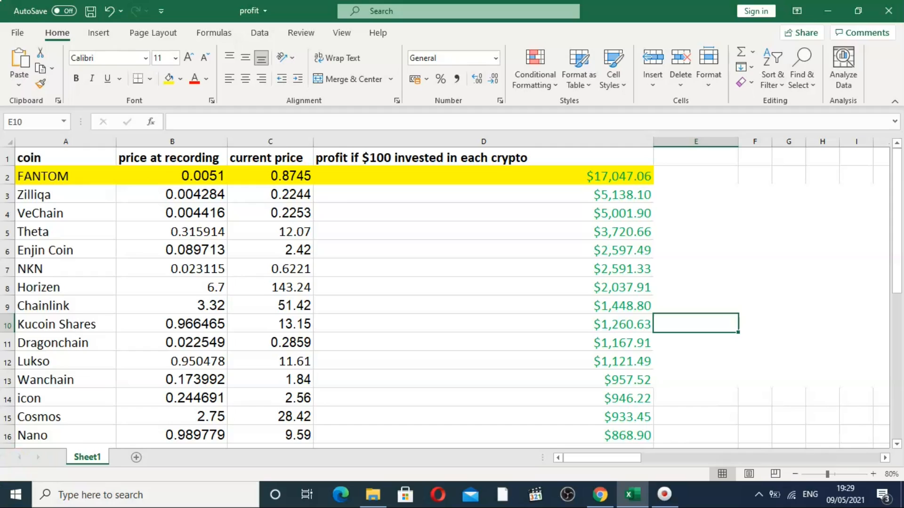
{"action": "mouse_move", "coordinate": [113, 301]}
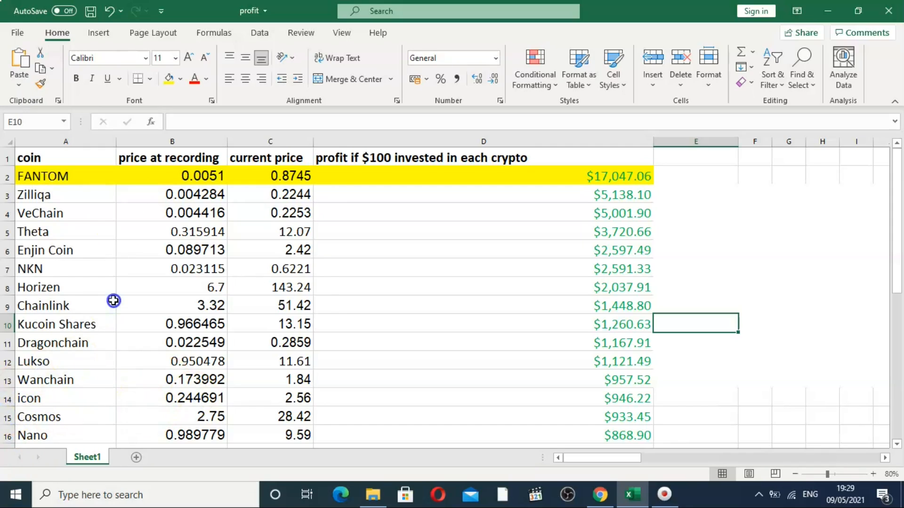
{"action": "mouse_move", "coordinate": [322, 309]}
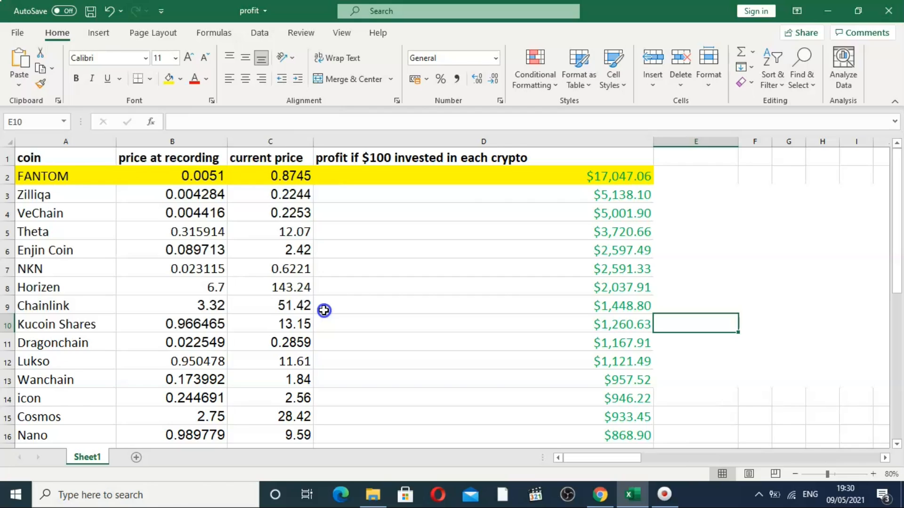
{"action": "left_click", "coordinate": [483, 250]}
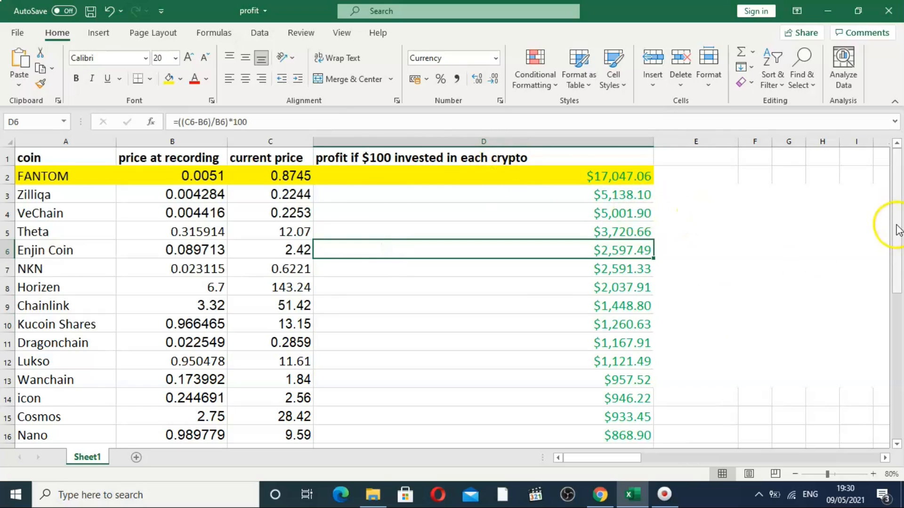
{"action": "scroll", "scroll_direction": "down", "scroll_amount": 3}
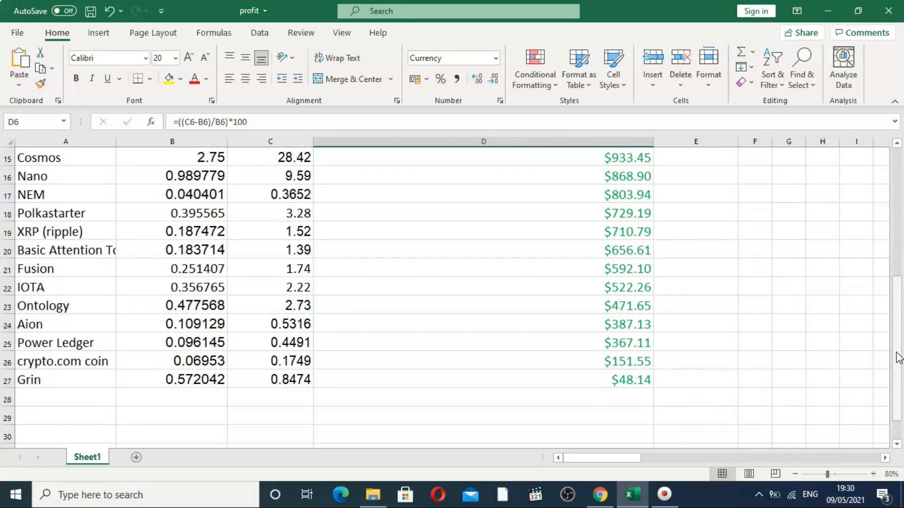
{"action": "mouse_move", "coordinate": [897, 216]}
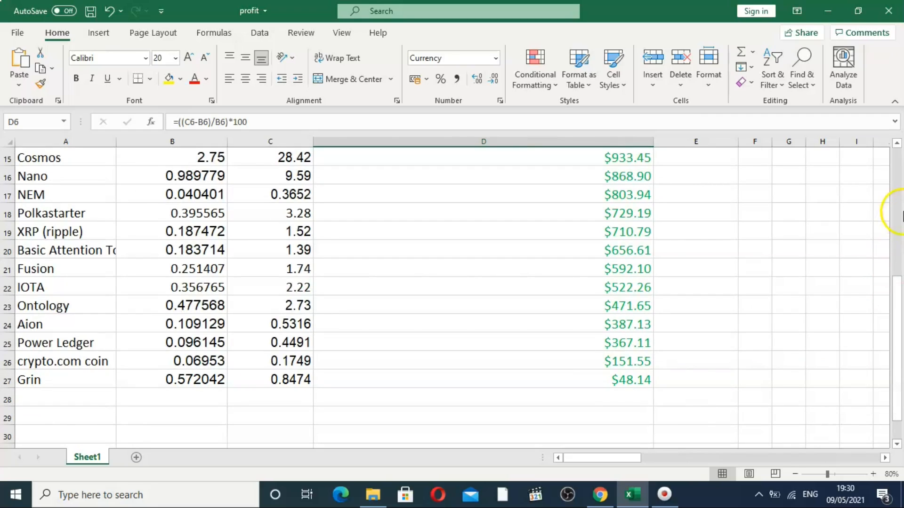
{"action": "scroll", "scroll_direction": "up", "scroll_amount": 3}
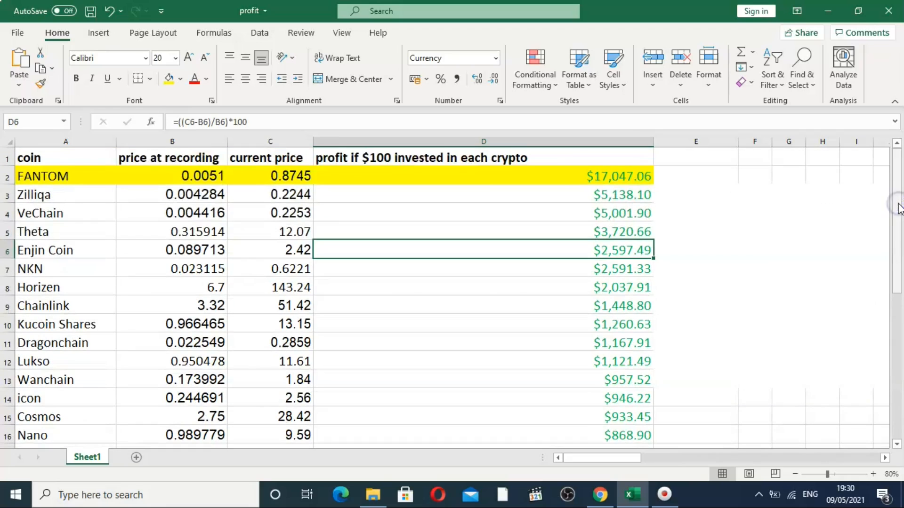
{"action": "left_click", "coordinate": [483, 193]}
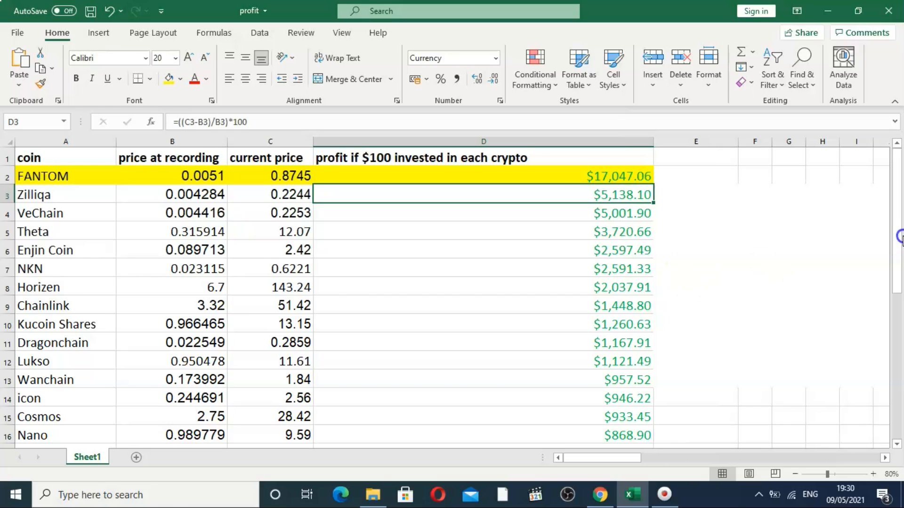
Scroll down through the remaining coin profit rows and back up
{"action": "scroll", "scroll_direction": "down", "scroll_amount": 3}
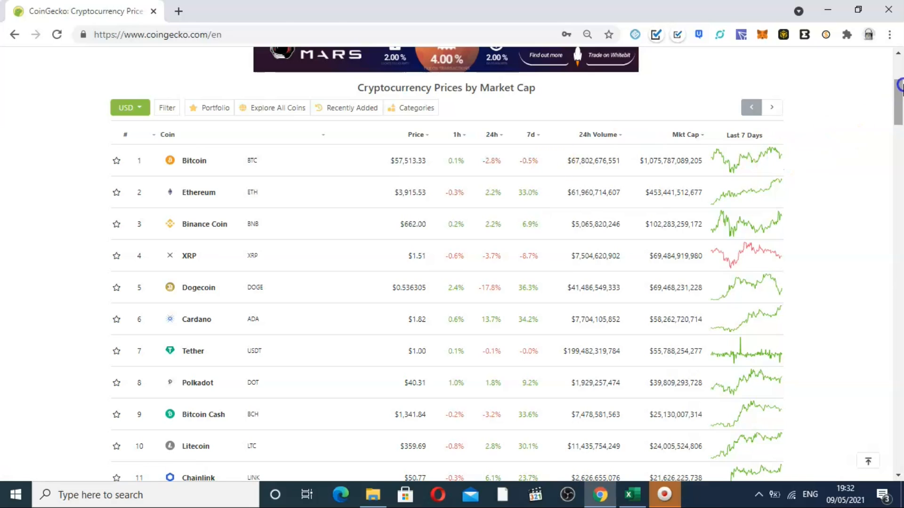
{"action": "scroll", "scroll_direction": "down", "scroll_amount": 3}
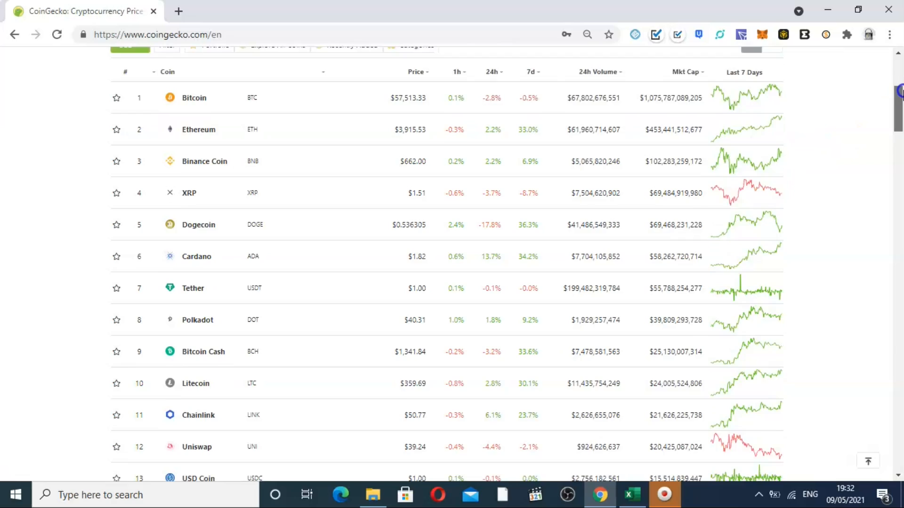
{"action": "scroll", "scroll_direction": "down", "scroll_amount": 3}
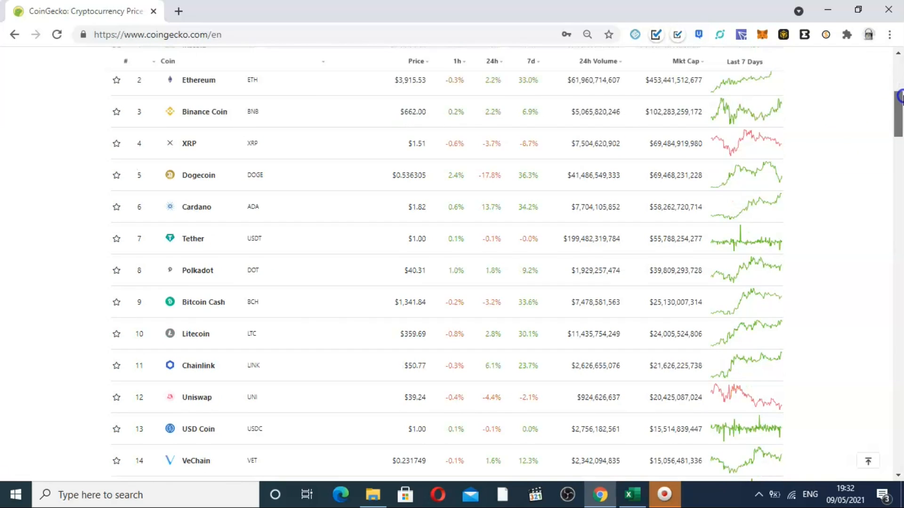
{"action": "scroll", "scroll_direction": "up", "scroll_amount": 3}
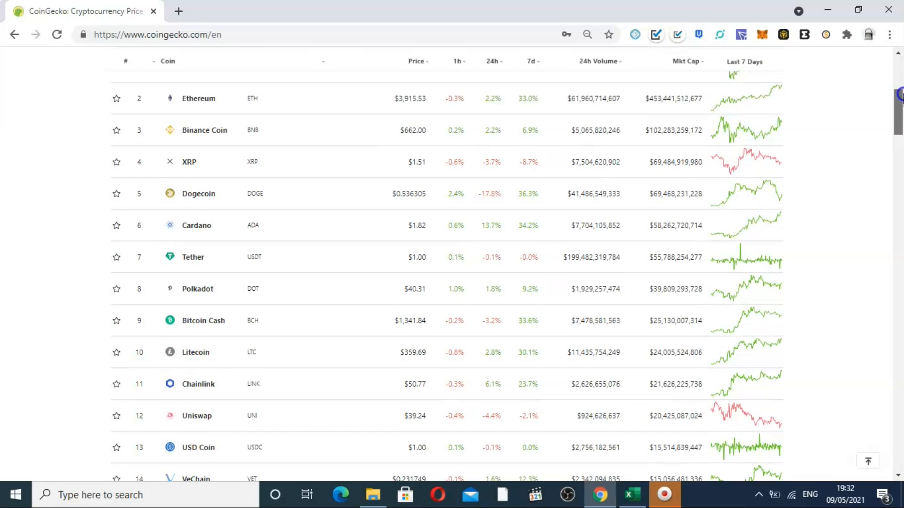
{"action": "scroll", "scroll_direction": "down", "scroll_amount": 3}
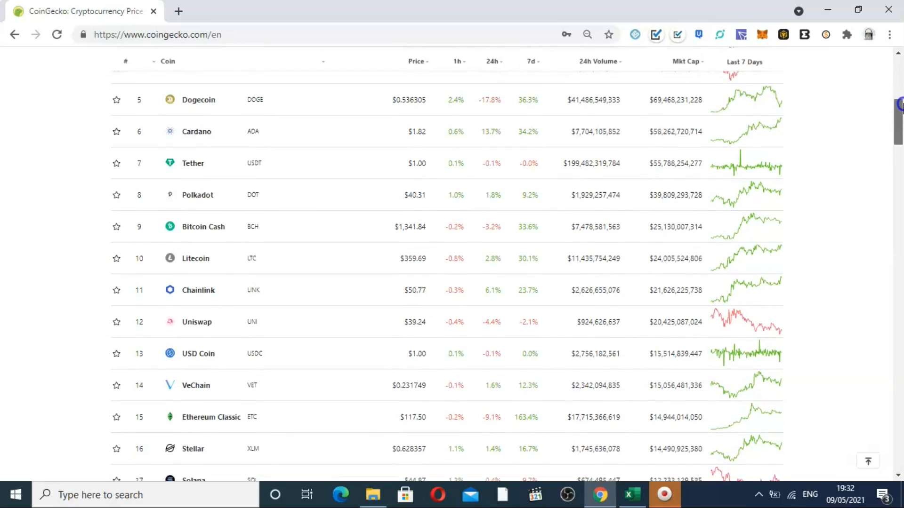
{"action": "scroll", "scroll_direction": "down", "scroll_amount": 3}
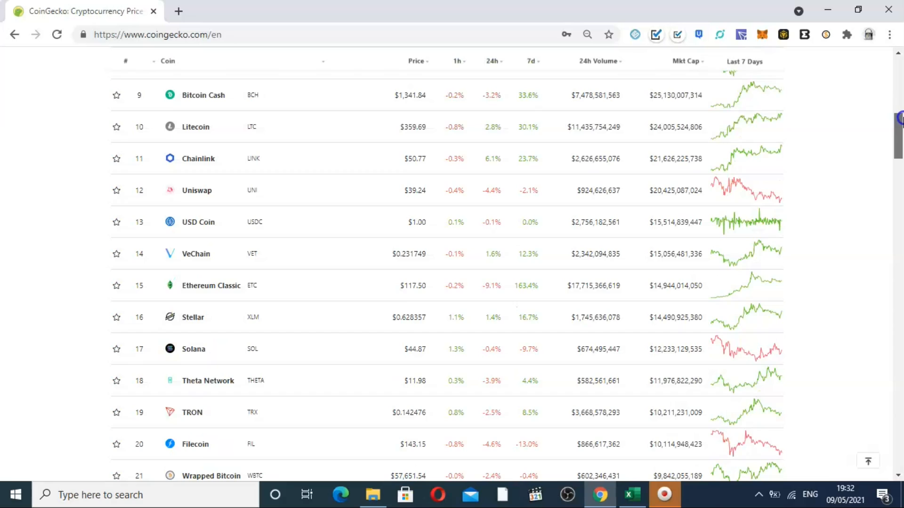
{"action": "scroll", "scroll_direction": "down", "scroll_amount": 3}
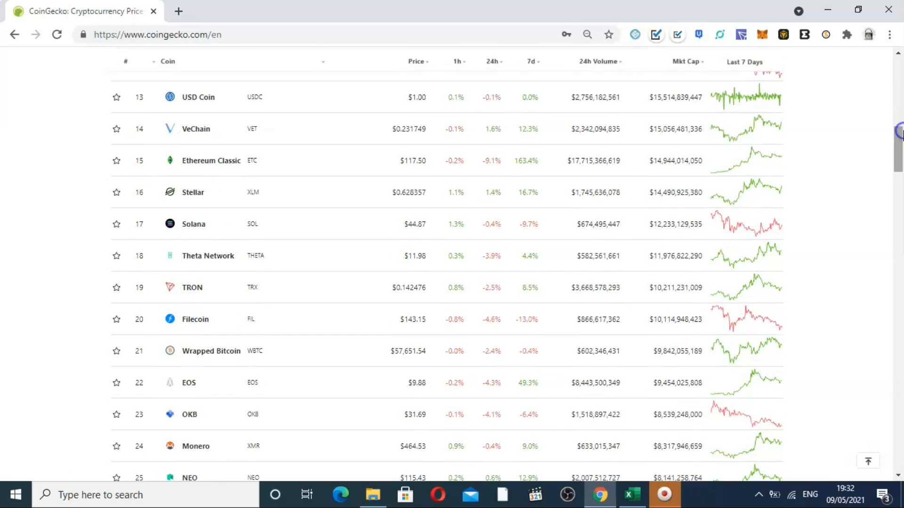
{"action": "scroll", "scroll_direction": "up", "scroll_amount": 3}
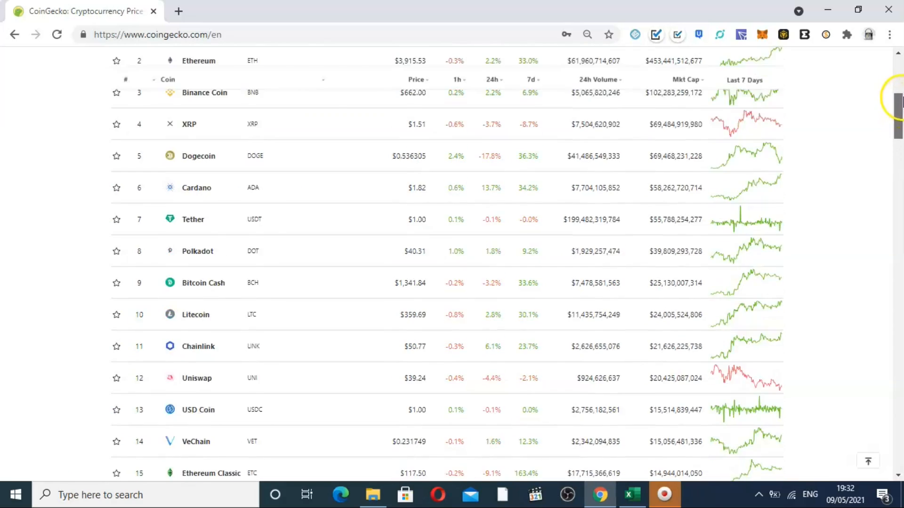
{"action": "scroll", "scroll_direction": "up", "scroll_amount": 3}
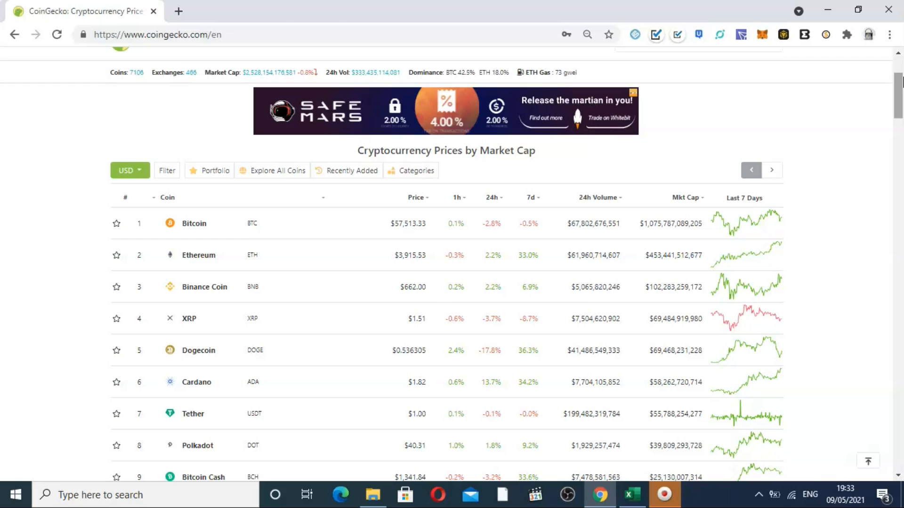
{"action": "mouse_move", "coordinate": [847, 78]}
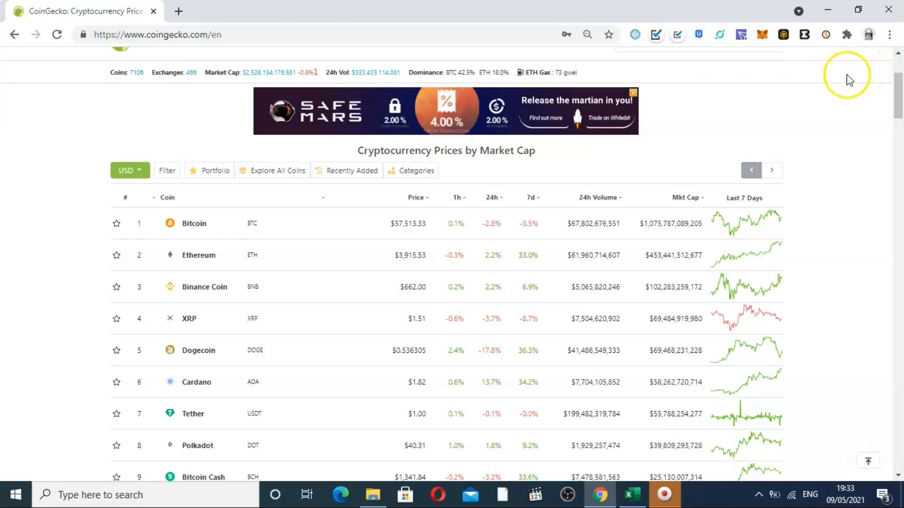
{"action": "mouse_move", "coordinate": [717, 97]}
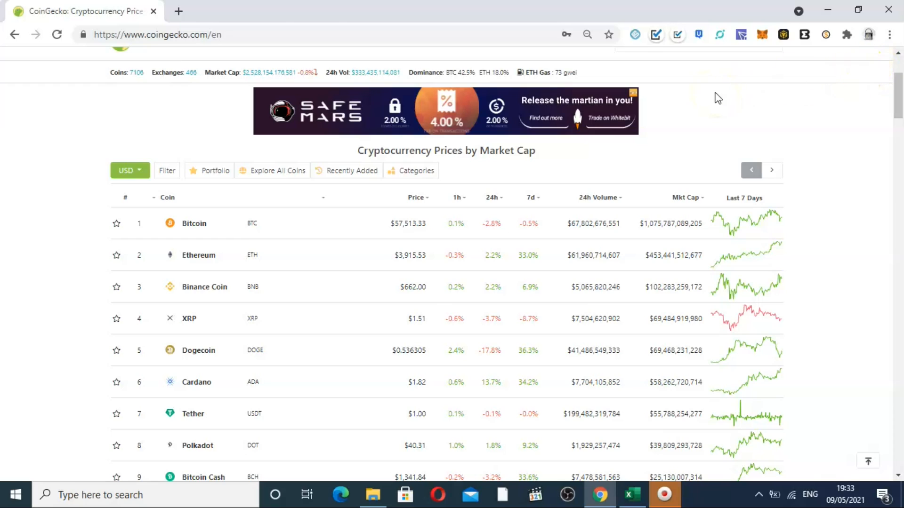
{"action": "mouse_move", "coordinate": [207, 335]}
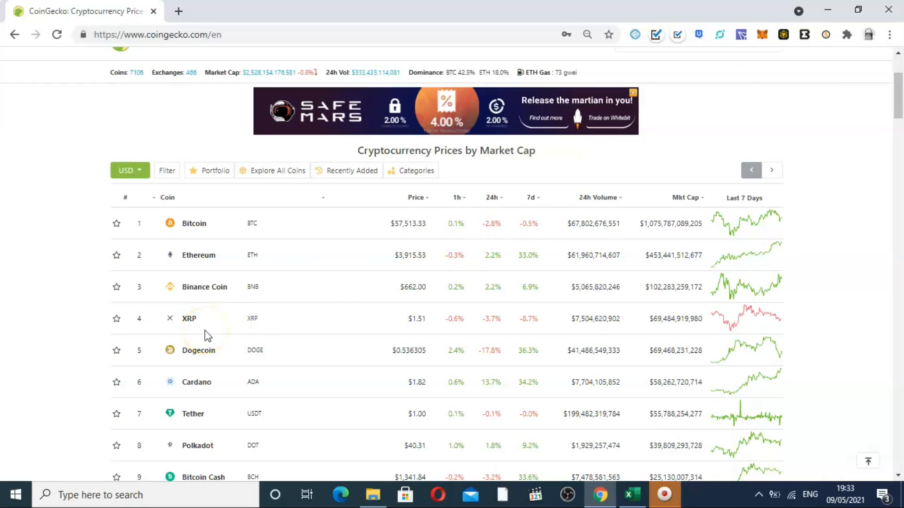
{"action": "mouse_move", "coordinate": [17, 467]}
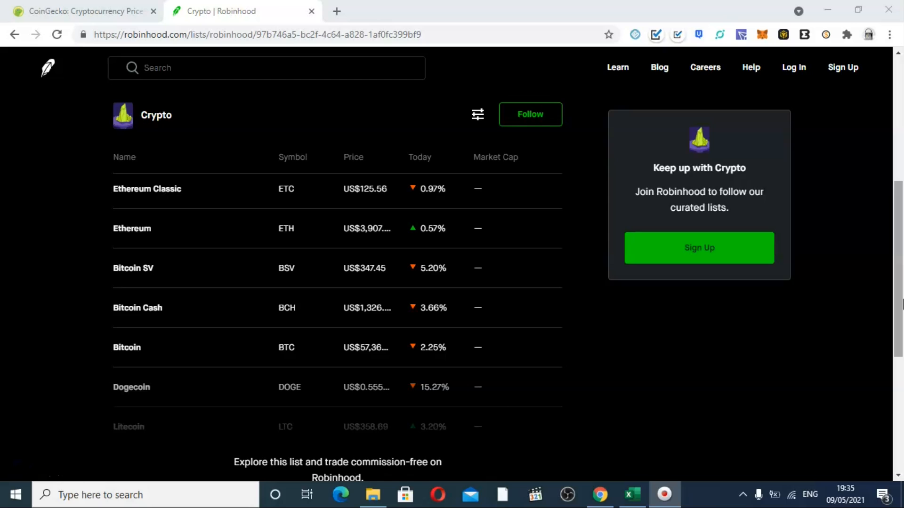
{"action": "mouse_move", "coordinate": [396, 260]}
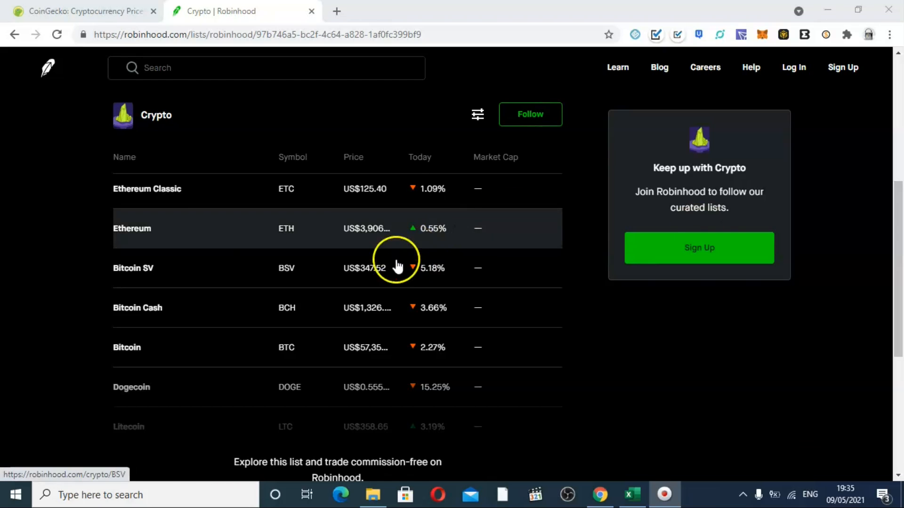
{"action": "mouse_move", "coordinate": [168, 204]}
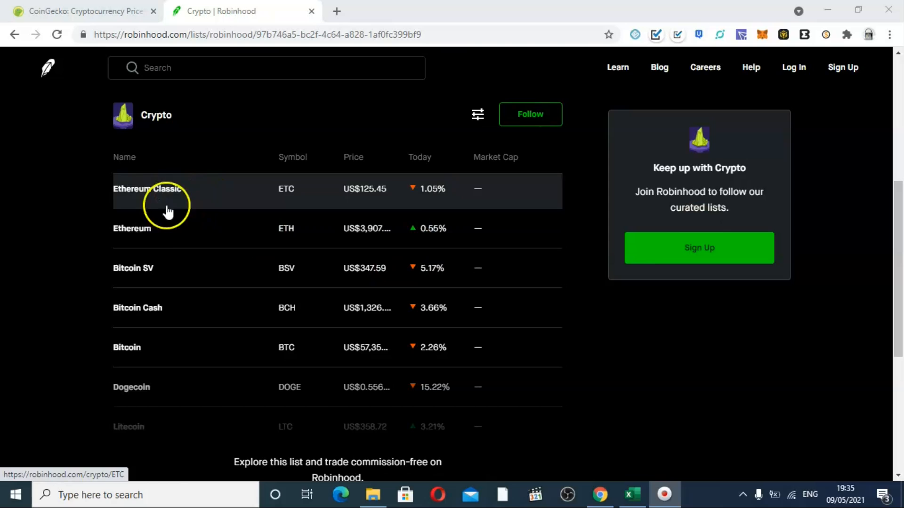
{"action": "mouse_move", "coordinate": [149, 271]}
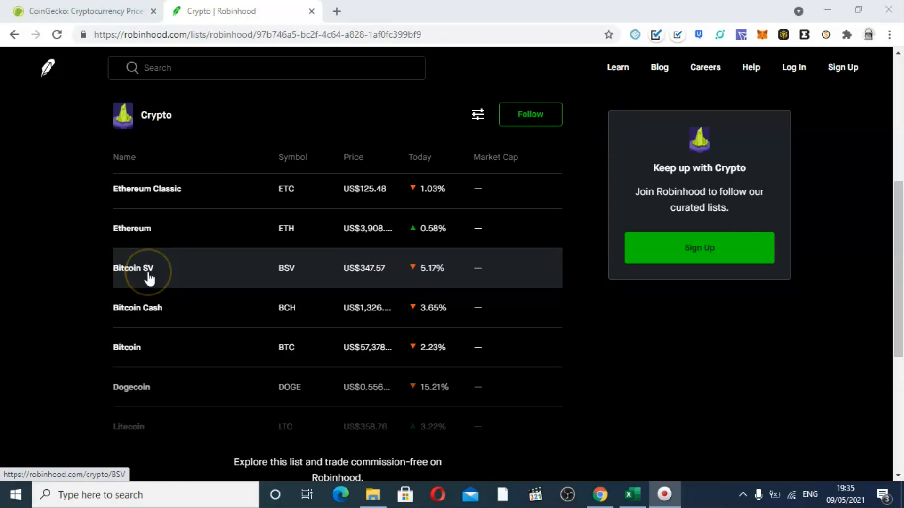
{"action": "mouse_move", "coordinate": [135, 348]}
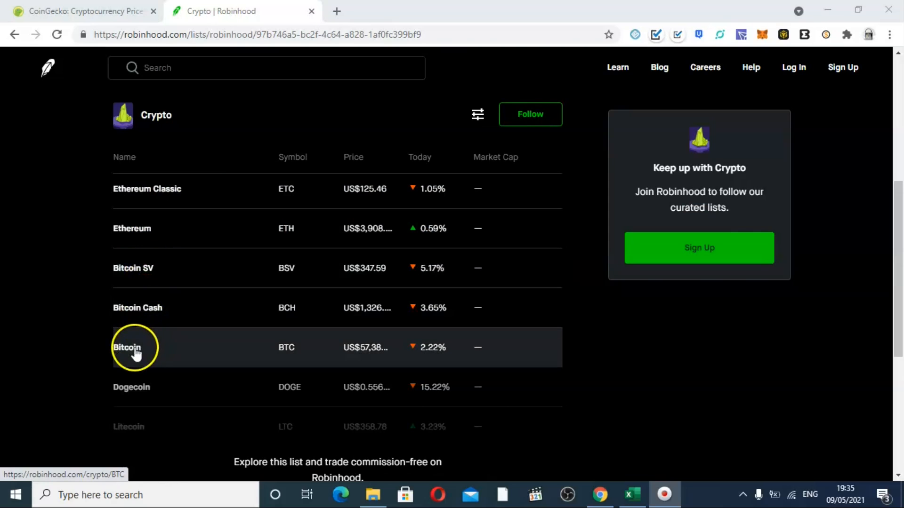
{"action": "mouse_move", "coordinate": [135, 429]}
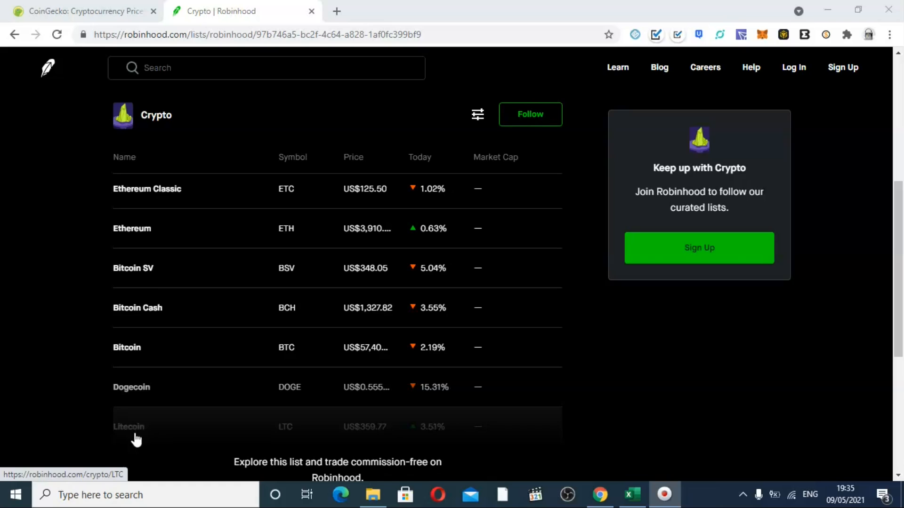
{"action": "mouse_move", "coordinate": [198, 168]}
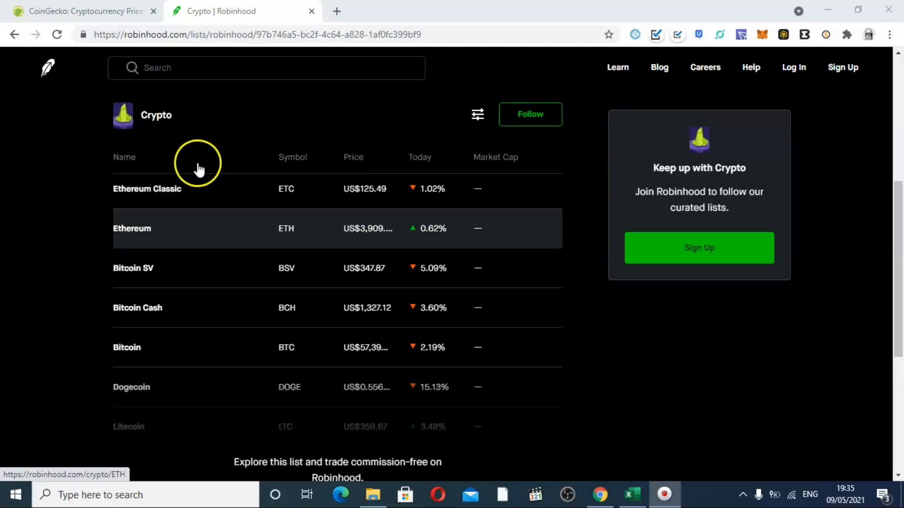
{"action": "mouse_move", "coordinate": [286, 395]}
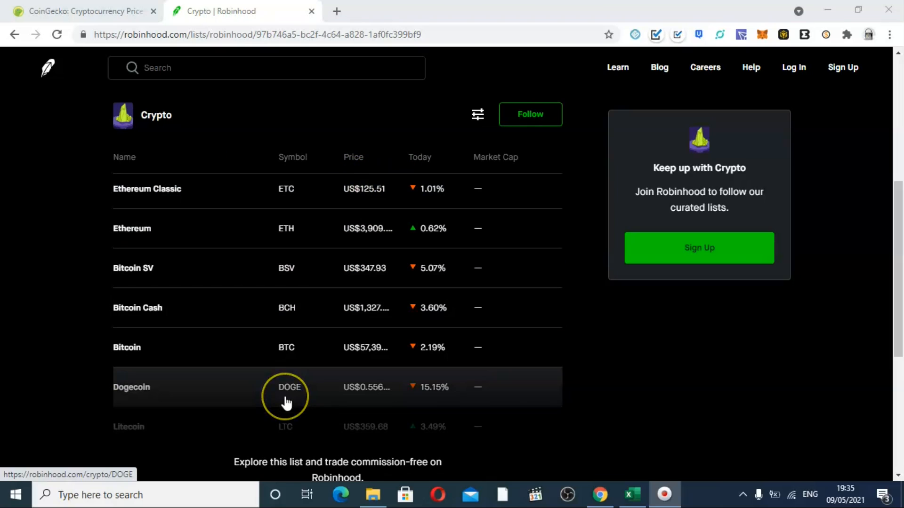
{"action": "mouse_move", "coordinate": [343, 446]}
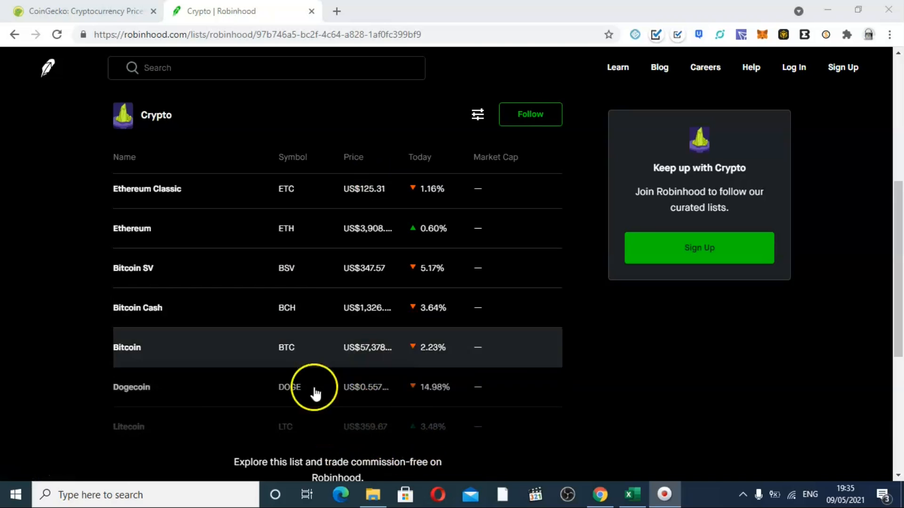
{"action": "mouse_move", "coordinate": [377, 387]}
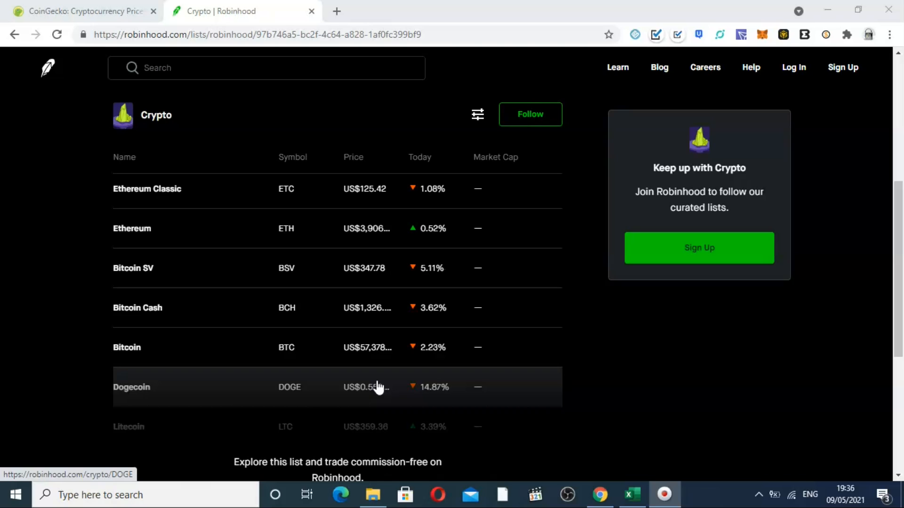
{"action": "mouse_move", "coordinate": [223, 304]}
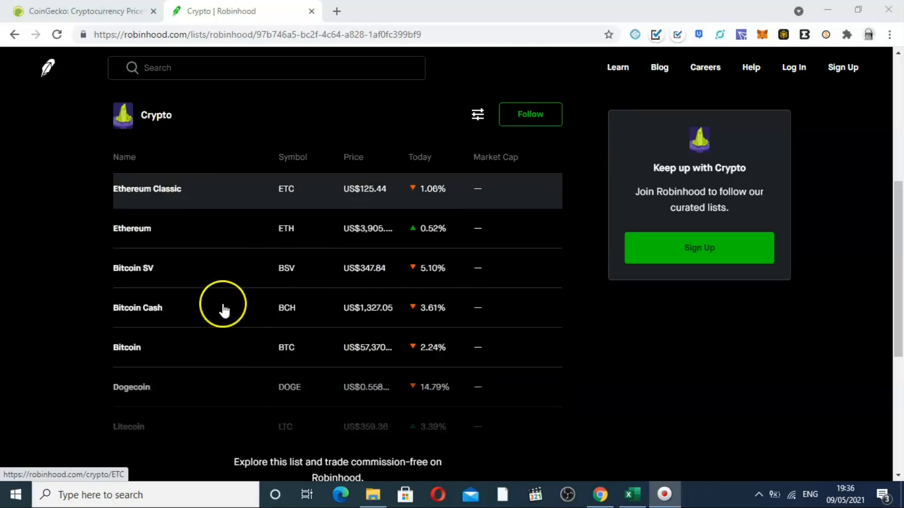
{"action": "mouse_move", "coordinate": [174, 415]}
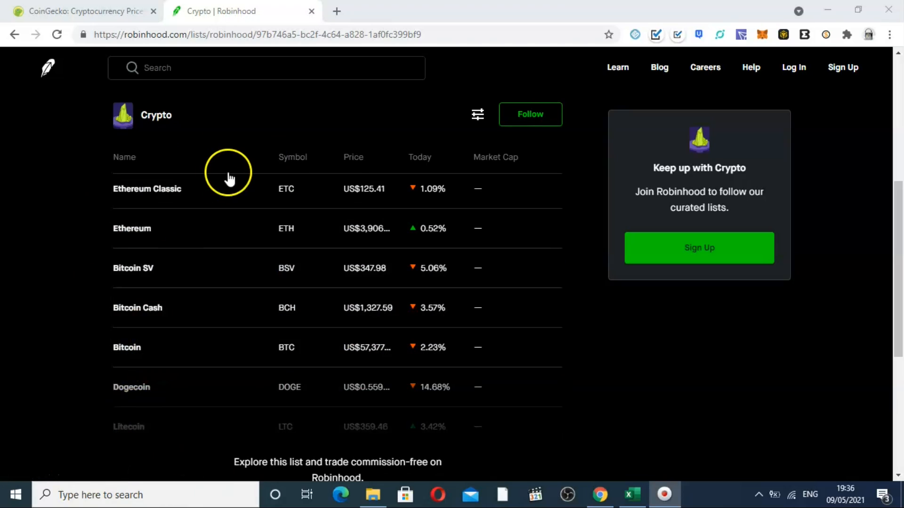
{"action": "mouse_move", "coordinate": [161, 323]}
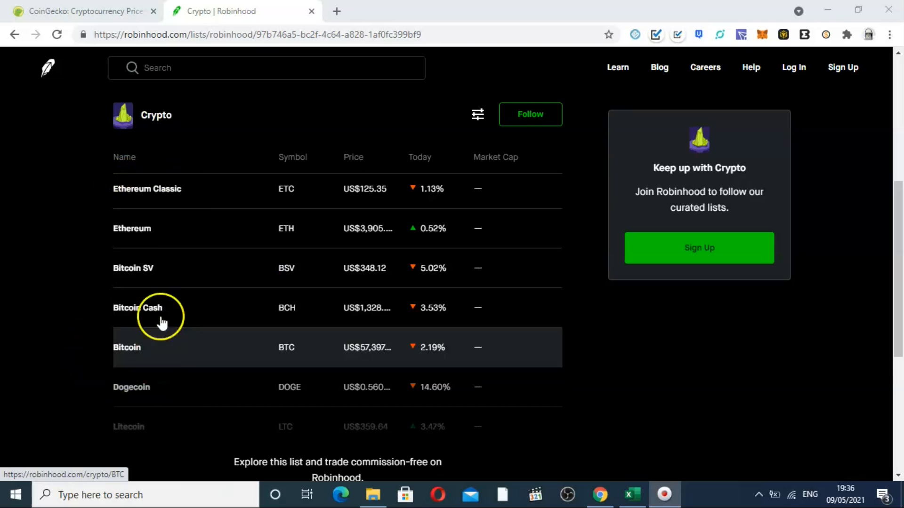
{"action": "mouse_move", "coordinate": [196, 212]}
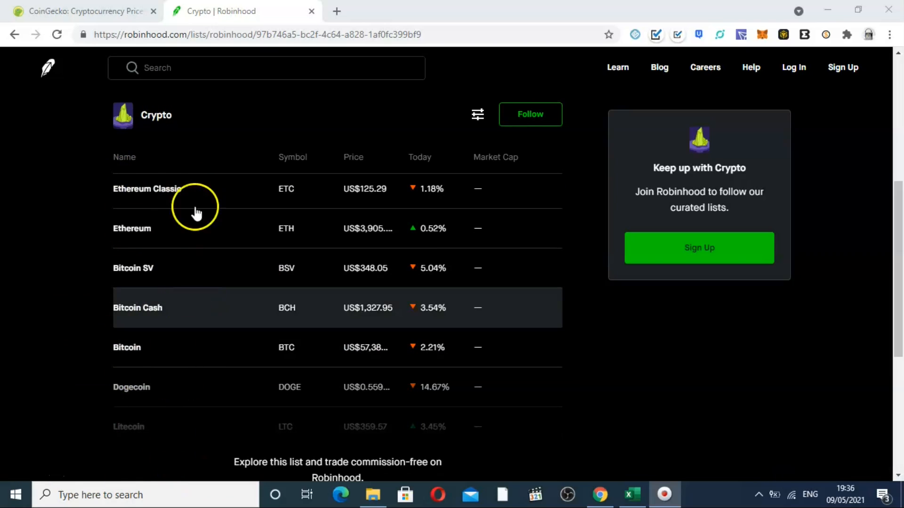
{"action": "mouse_move", "coordinate": [153, 206]}
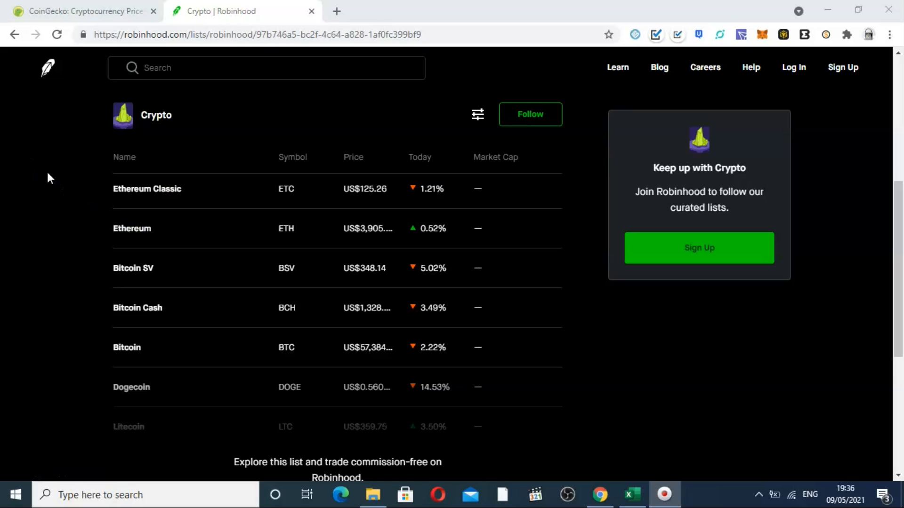
{"action": "mouse_move", "coordinate": [138, 423]}
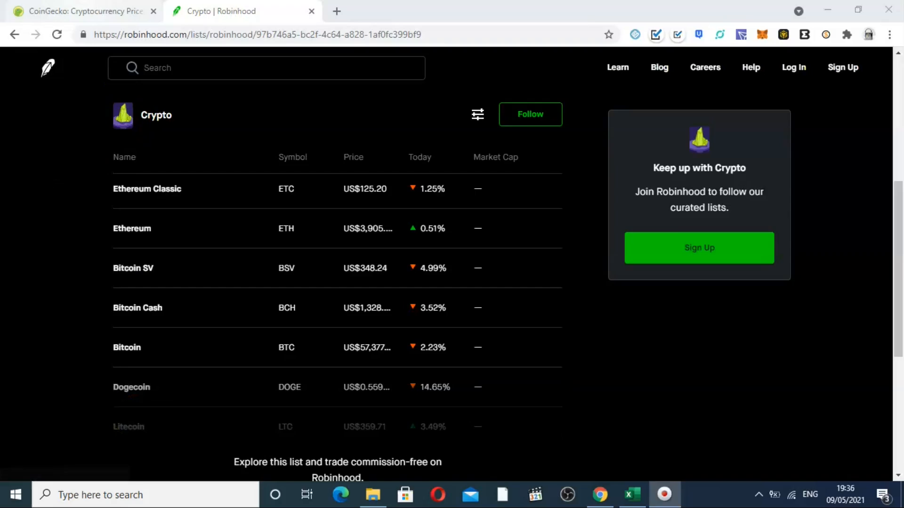
Return to the CoinGecko Prices by Market Cap tab and skim the table down and back to the top
{"action": "left_click", "coordinate": [83, 11]}
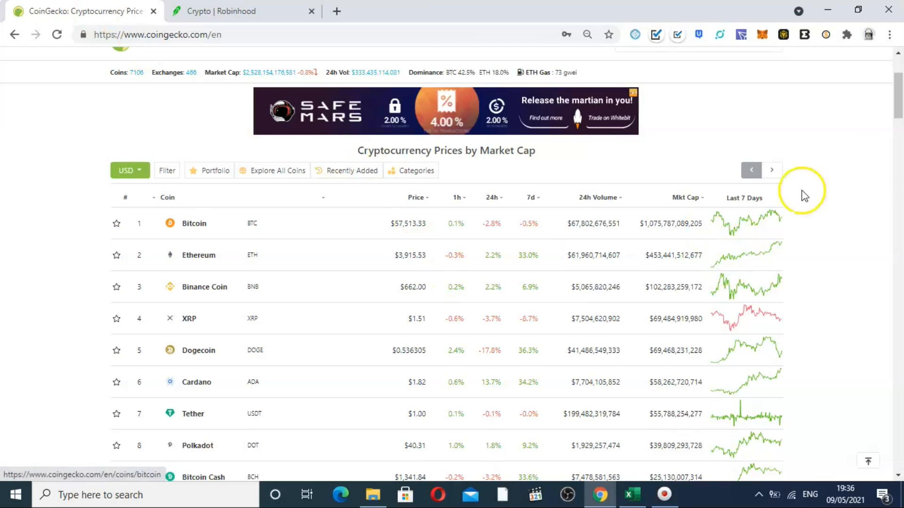
{"action": "scroll", "scroll_direction": "down", "scroll_amount": 3}
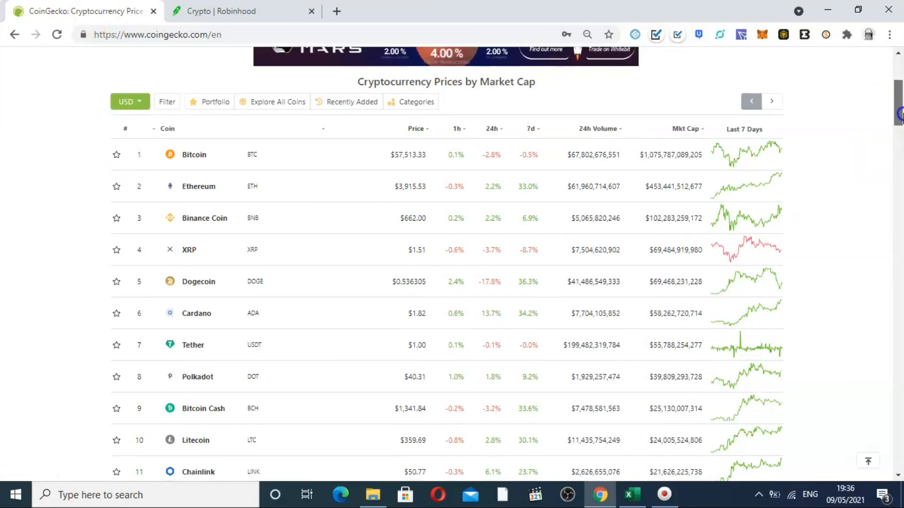
{"action": "scroll", "scroll_direction": "down", "scroll_amount": 3}
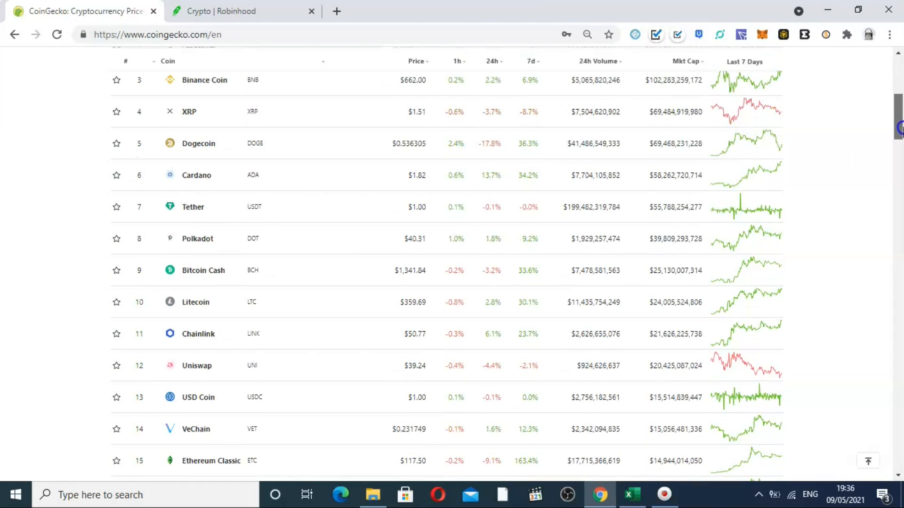
{"action": "scroll", "scroll_direction": "down", "scroll_amount": 3}
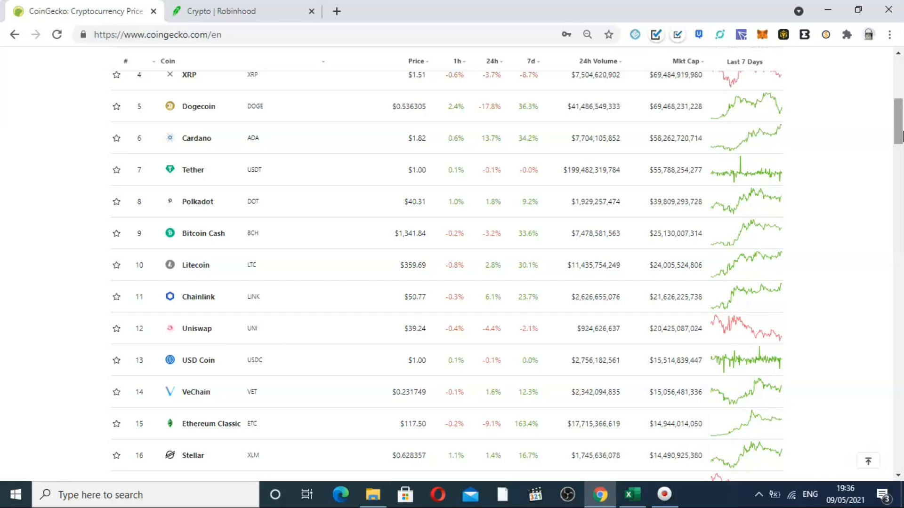
{"action": "scroll", "scroll_direction": "up", "scroll_amount": 3}
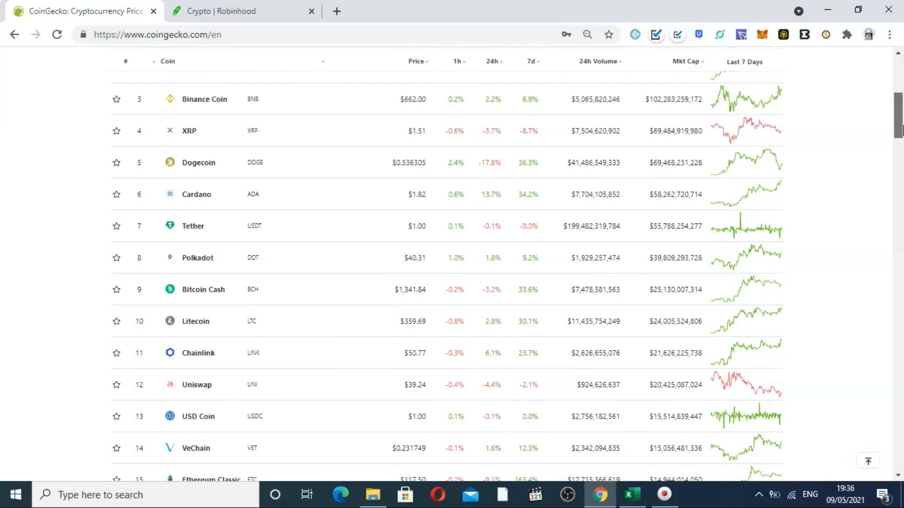
{"action": "scroll", "scroll_direction": "up", "scroll_amount": 3}
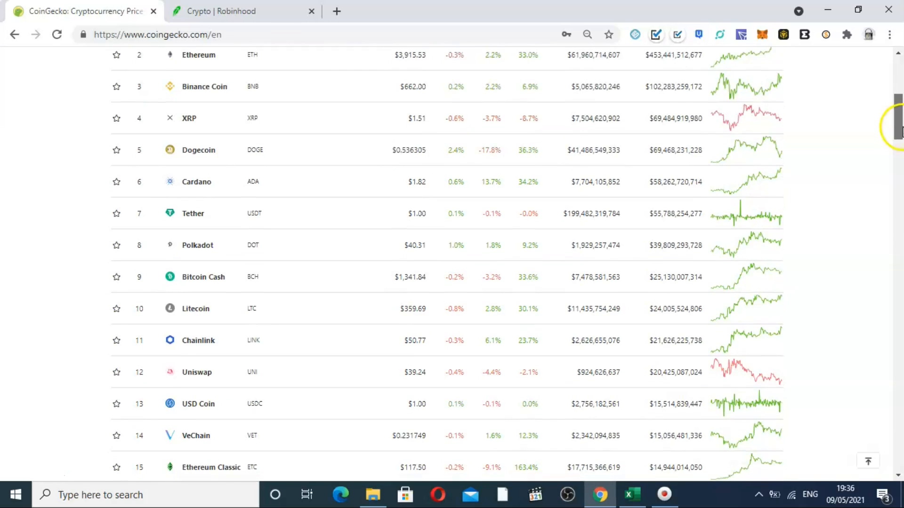
{"action": "scroll", "scroll_direction": "up", "scroll_amount": 3}
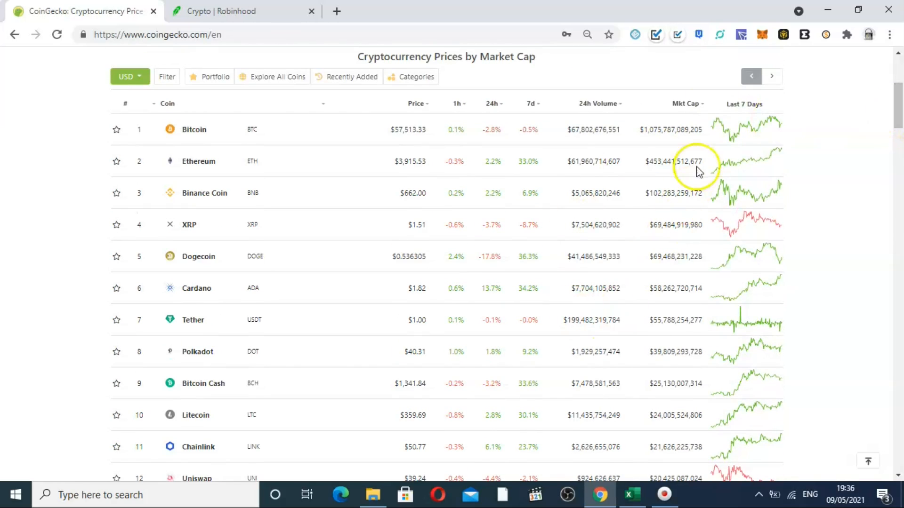
{"action": "mouse_move", "coordinate": [821, 147]}
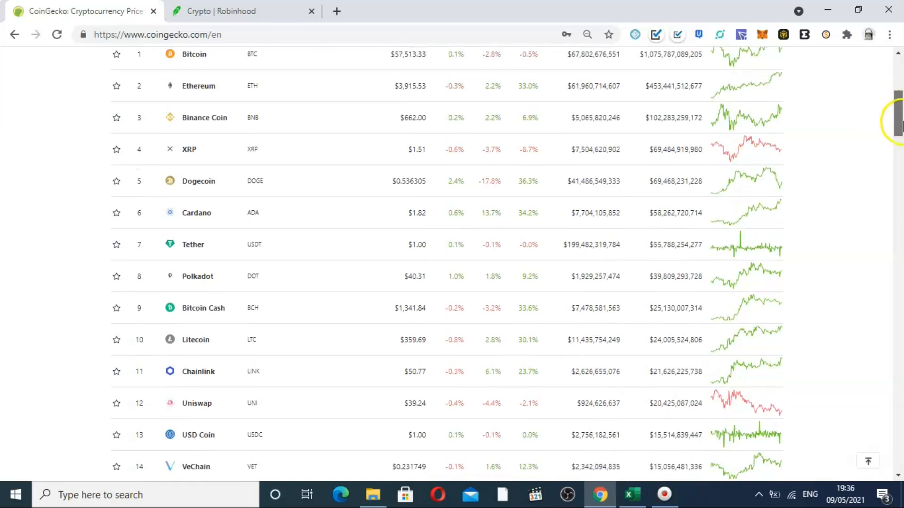
Browse the rankings down to Monero at rank 24, then back to Bitcoin and Ethereum
{"action": "scroll", "scroll_direction": "down", "scroll_amount": 3}
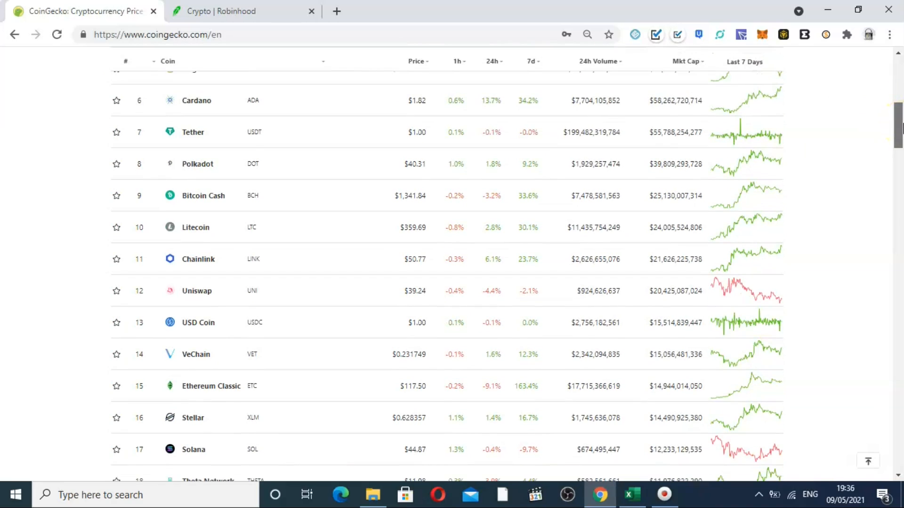
{"action": "scroll", "scroll_direction": "up", "scroll_amount": 3}
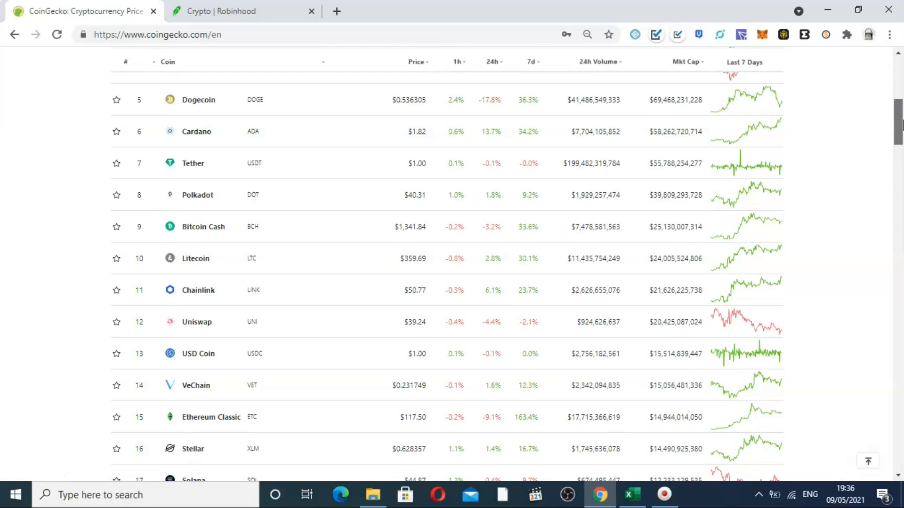
{"action": "scroll", "scroll_direction": "down", "scroll_amount": 3}
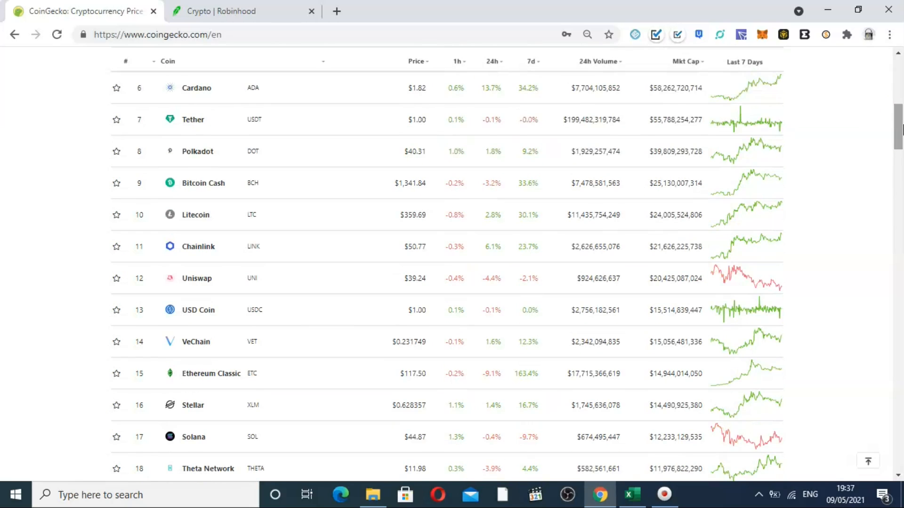
{"action": "scroll", "scroll_direction": "down", "scroll_amount": 3}
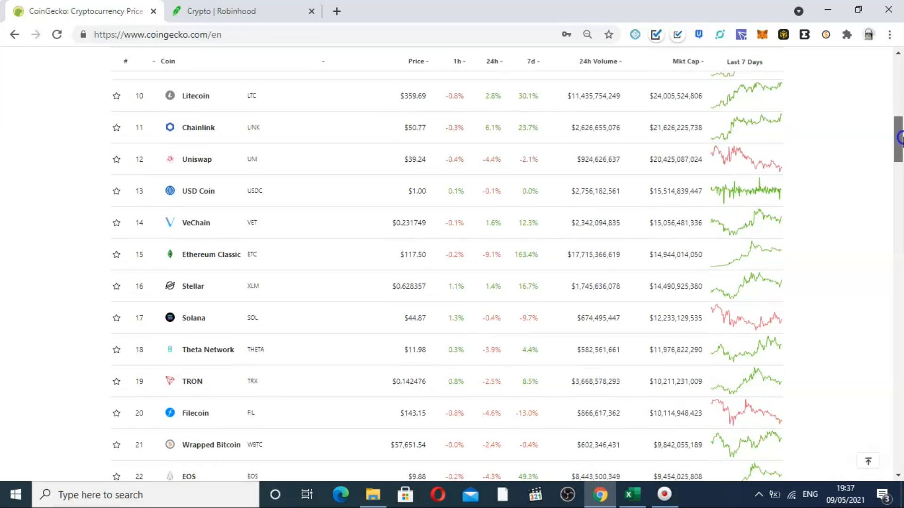
{"action": "scroll", "scroll_direction": "down", "scroll_amount": 3}
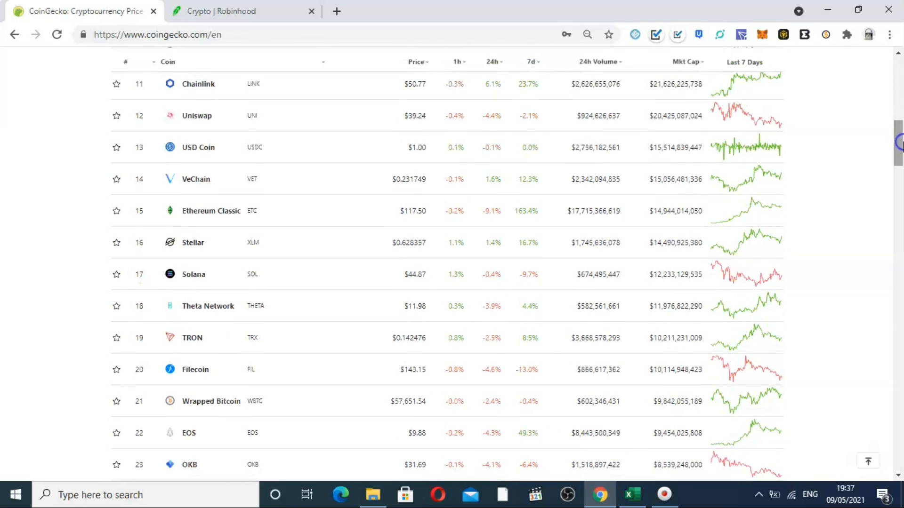
{"action": "scroll", "scroll_direction": "down", "scroll_amount": 3}
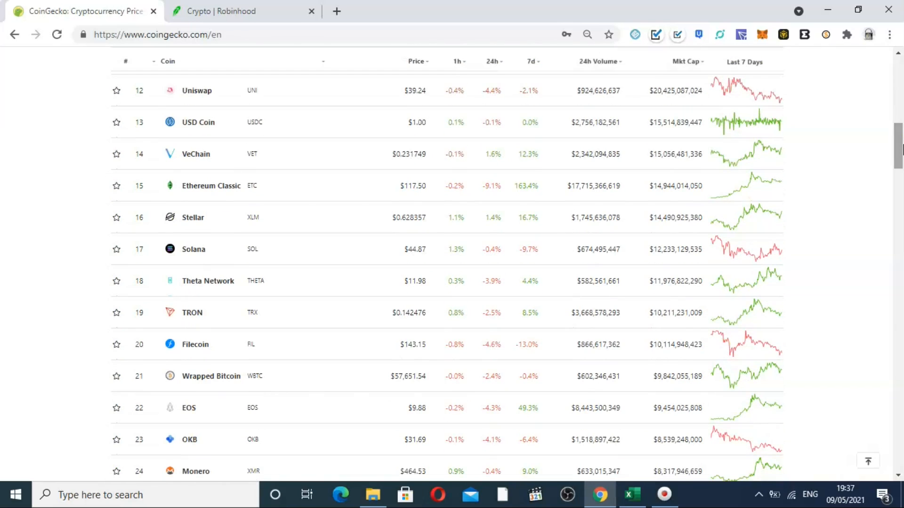
{"action": "scroll", "scroll_direction": "up", "scroll_amount": 3}
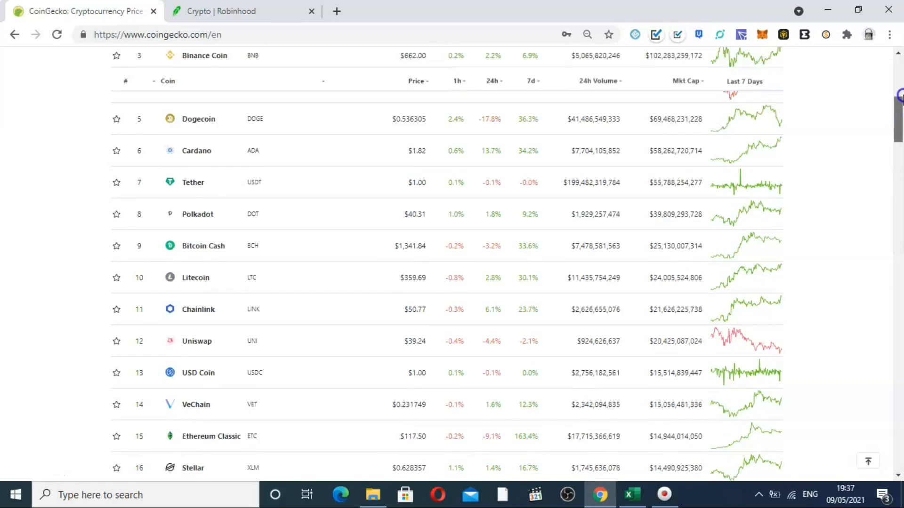
{"action": "scroll", "scroll_direction": "up", "scroll_amount": 3}
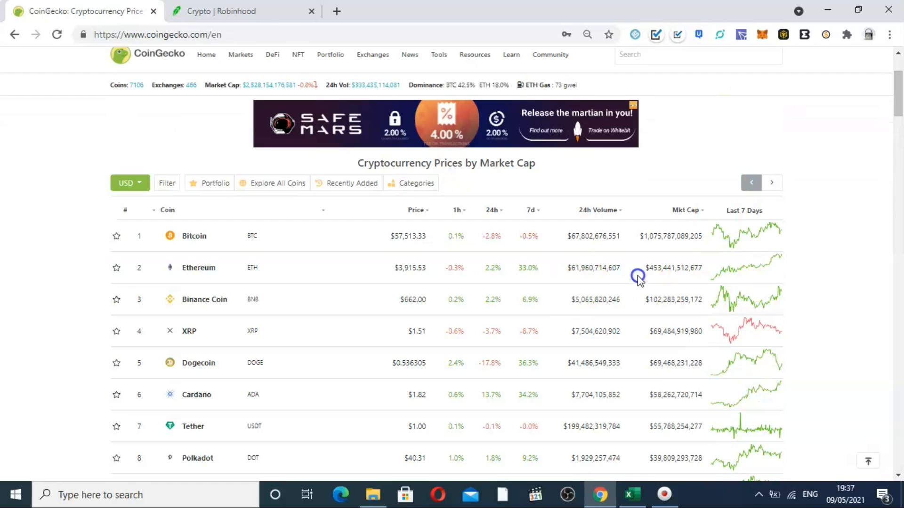
{"action": "mouse_move", "coordinate": [617, 273]}
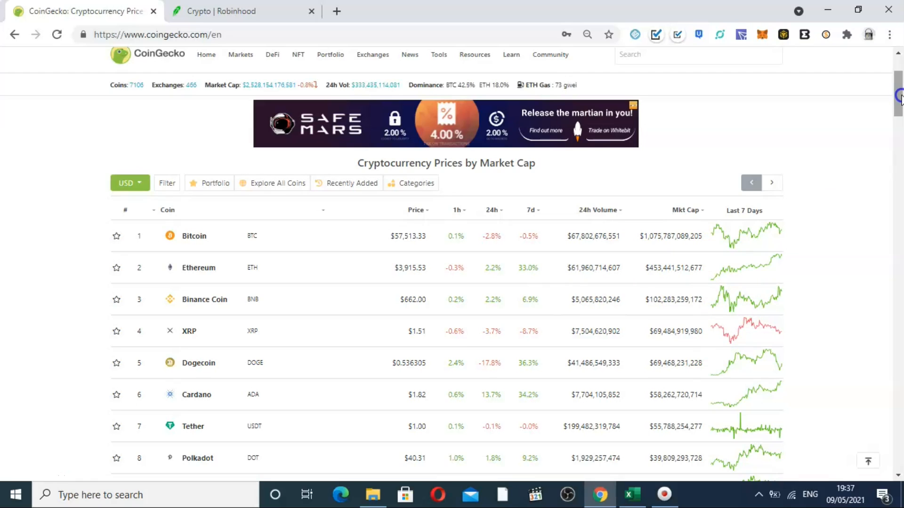
Scroll down the CoinGecko table toward the coins ranked in the seventies, such as Ontology and NEXO
{"action": "scroll", "scroll_direction": "down", "scroll_amount": 3}
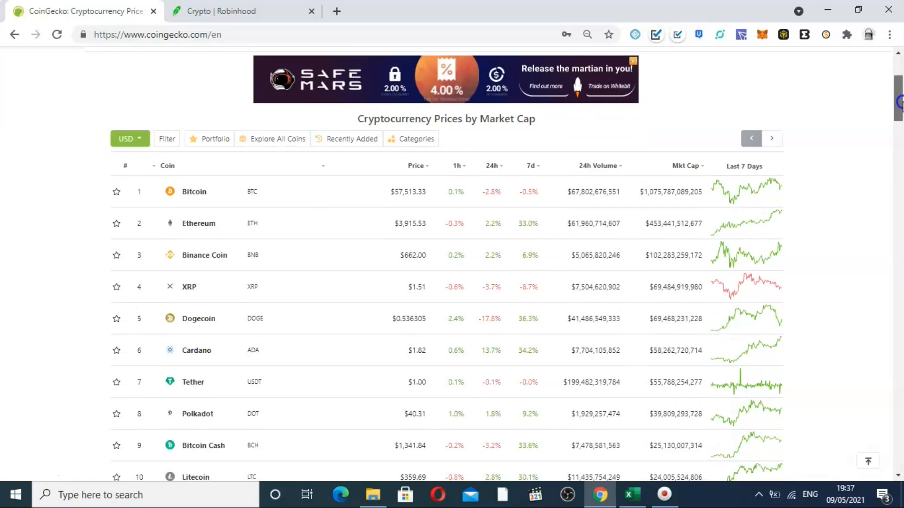
{"action": "scroll", "scroll_direction": "down", "scroll_amount": 3}
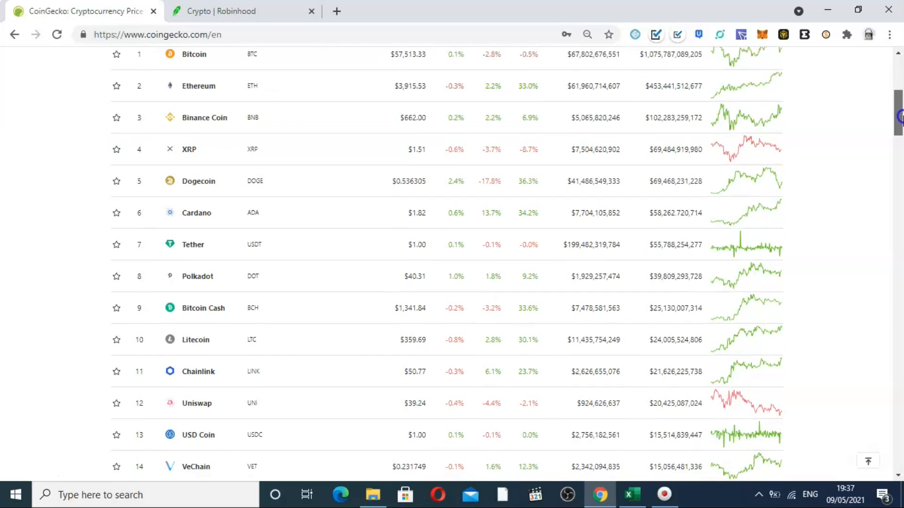
{"action": "scroll", "scroll_direction": "down", "scroll_amount": 3}
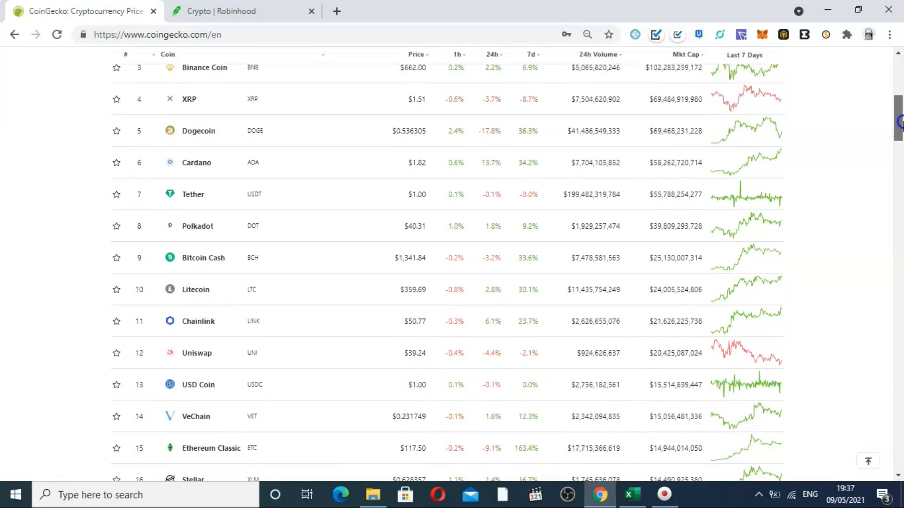
{"action": "scroll", "scroll_direction": "down", "scroll_amount": 3}
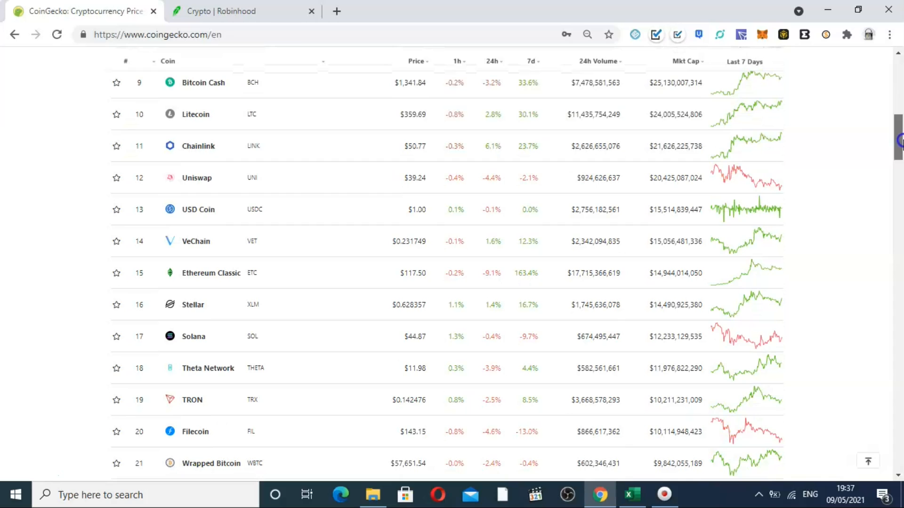
{"action": "scroll", "scroll_direction": "down", "scroll_amount": 3}
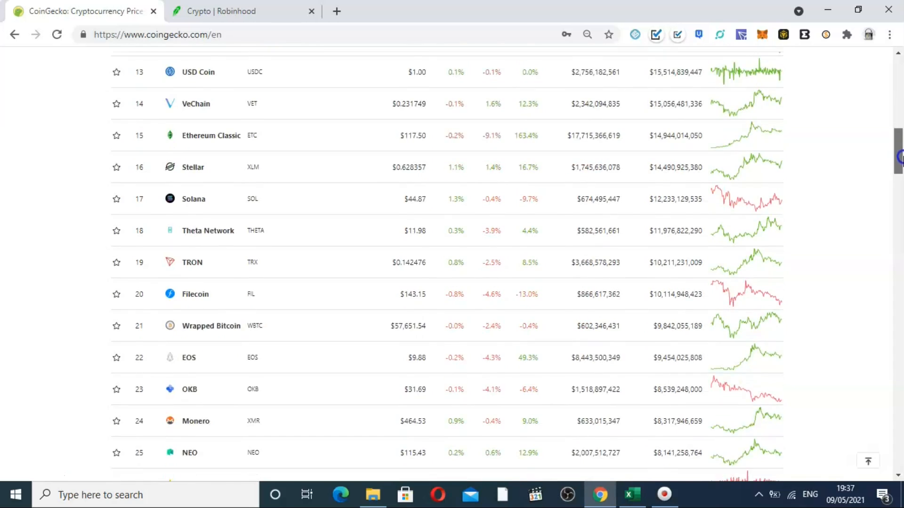
{"action": "scroll", "scroll_direction": "down", "scroll_amount": 3}
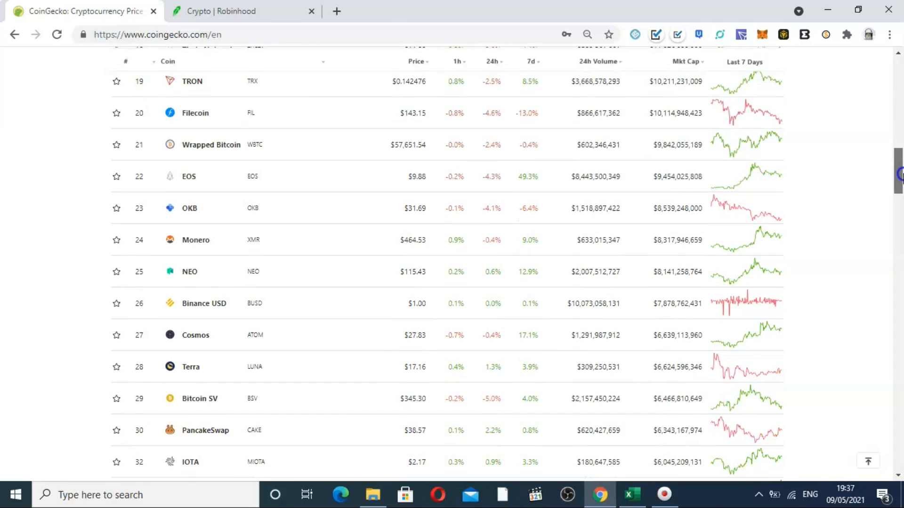
{"action": "scroll", "scroll_direction": "down", "scroll_amount": 3}
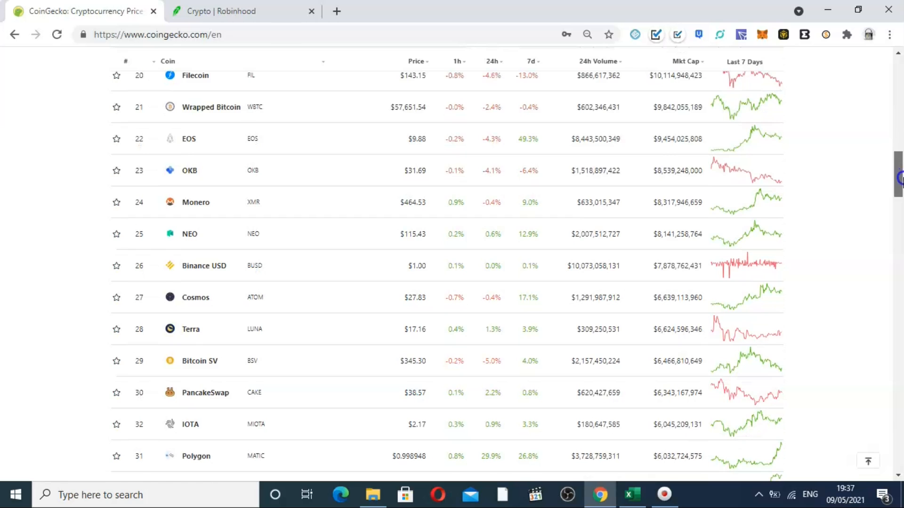
{"action": "scroll", "scroll_direction": "down", "scroll_amount": 3}
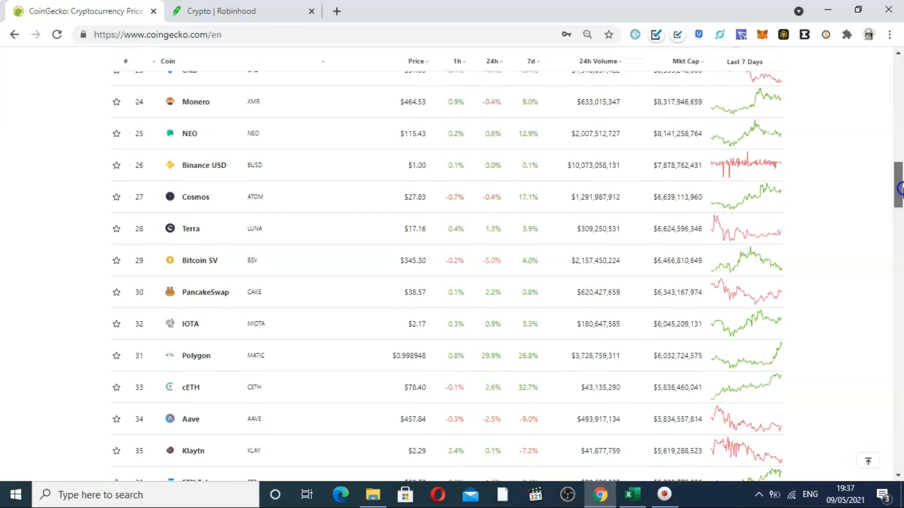
{"action": "scroll", "scroll_direction": "down", "scroll_amount": 3}
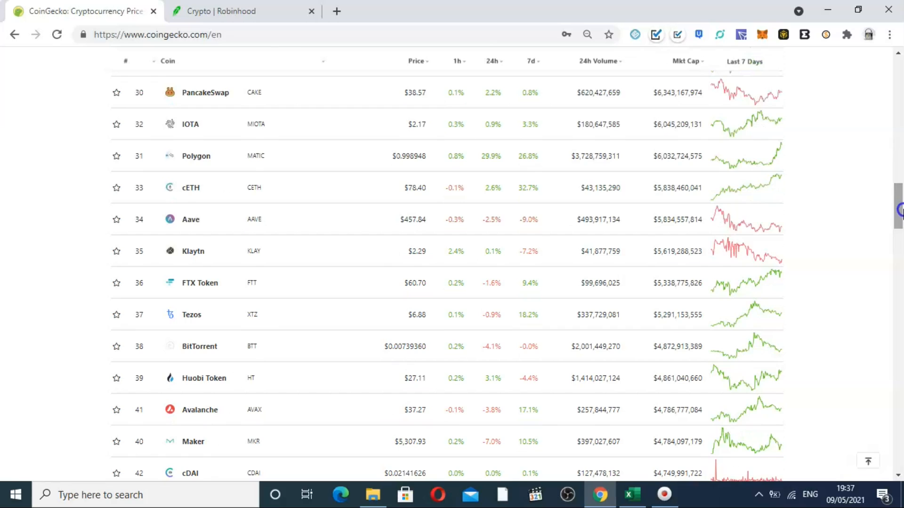
{"action": "scroll", "scroll_direction": "down", "scroll_amount": 3}
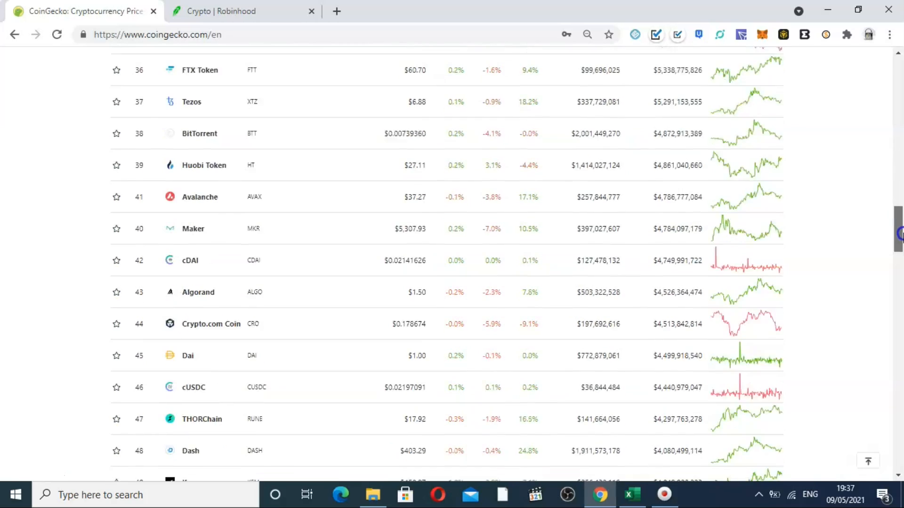
{"action": "scroll", "scroll_direction": "down", "scroll_amount": 3}
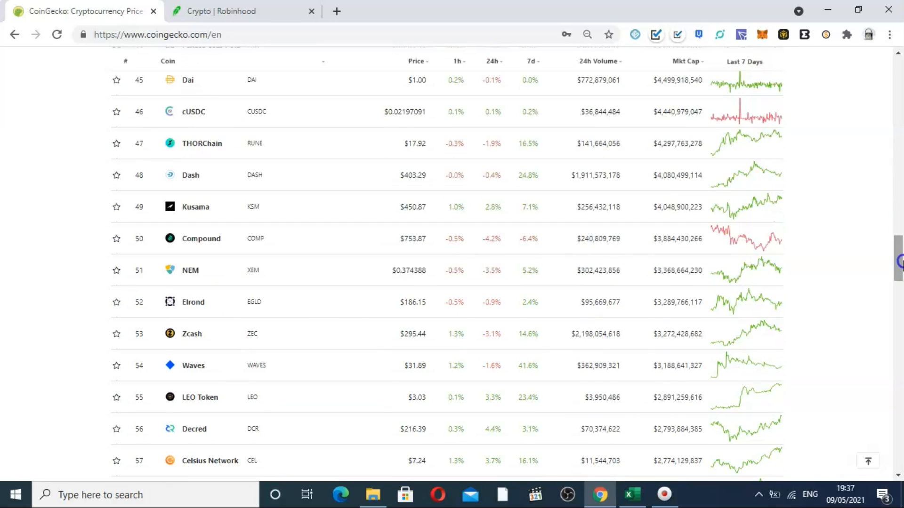
{"action": "scroll", "scroll_direction": "up", "scroll_amount": 3}
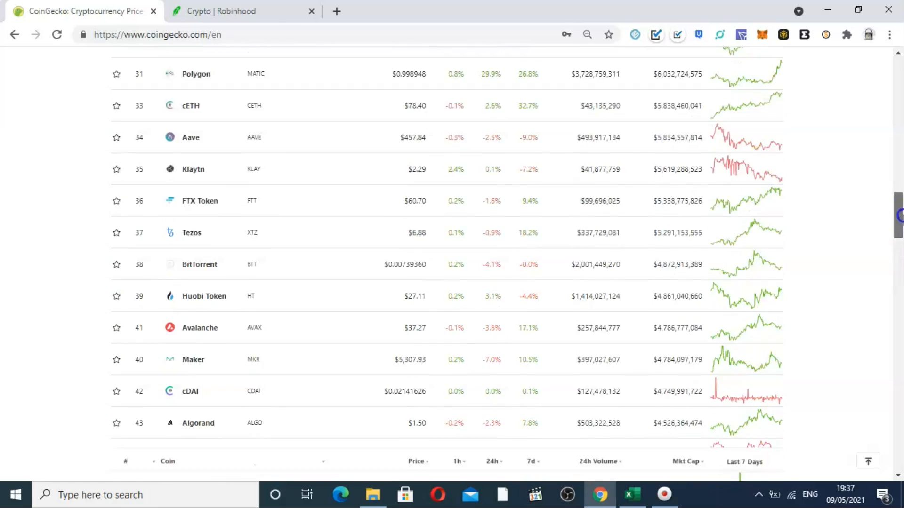
{"action": "scroll", "scroll_direction": "up", "scroll_amount": 3}
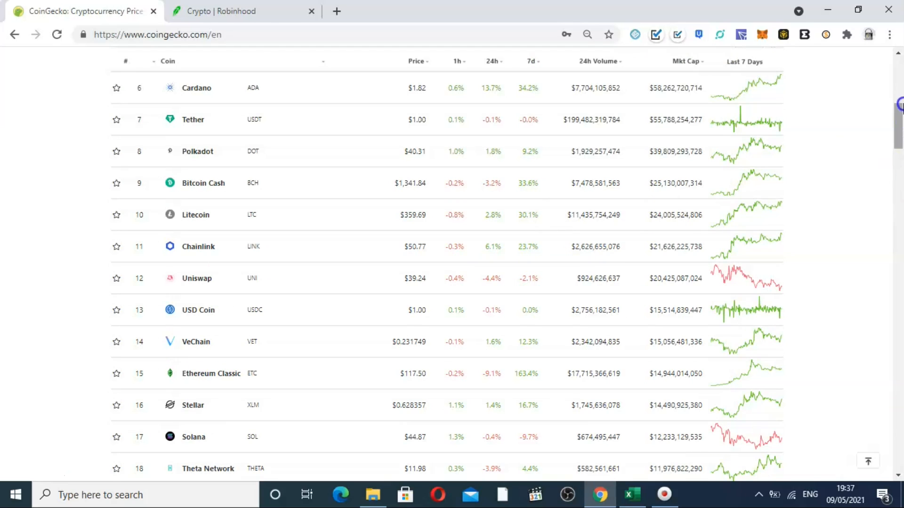
Continue down past Bitcoin Gold to rank 84, Bancor Network Token, then start back up
{"action": "scroll", "scroll_direction": "down", "scroll_amount": 3}
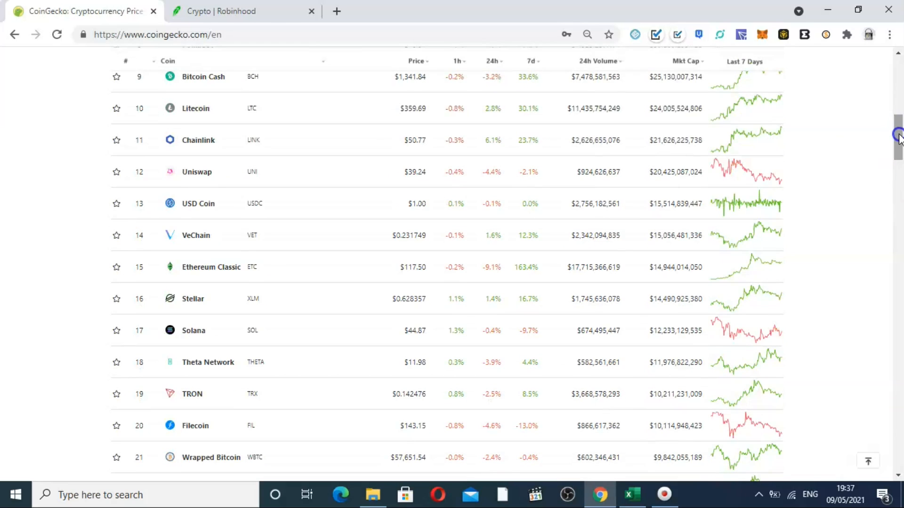
{"action": "scroll", "scroll_direction": "down", "scroll_amount": 3}
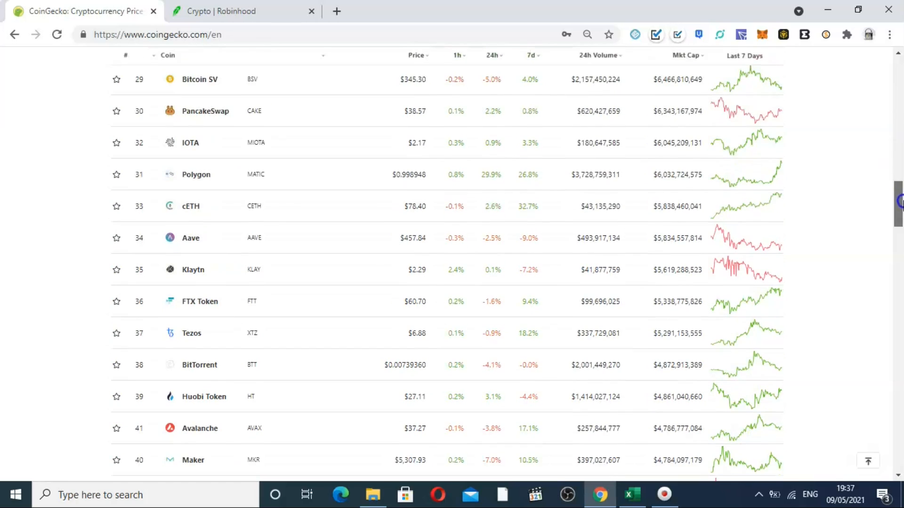
{"action": "scroll", "scroll_direction": "down", "scroll_amount": 3}
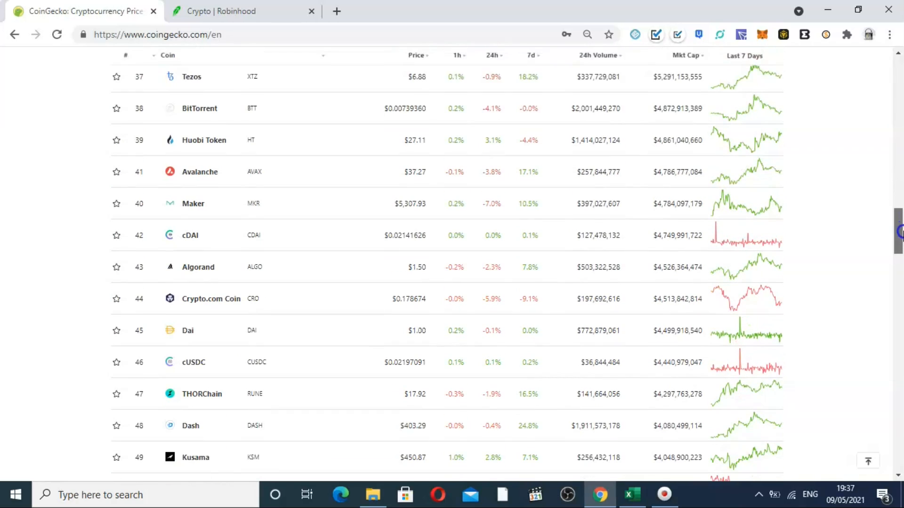
{"action": "scroll", "scroll_direction": "down", "scroll_amount": 3}
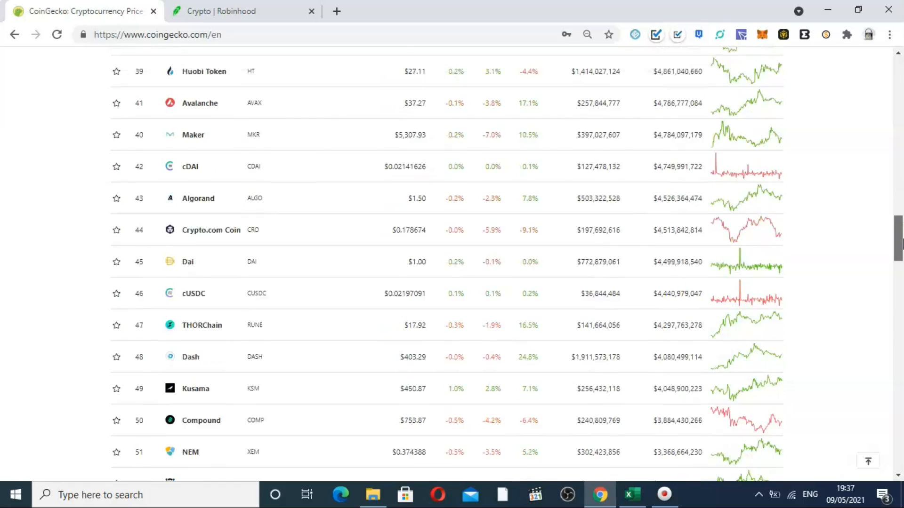
{"action": "scroll", "scroll_direction": "down", "scroll_amount": 3}
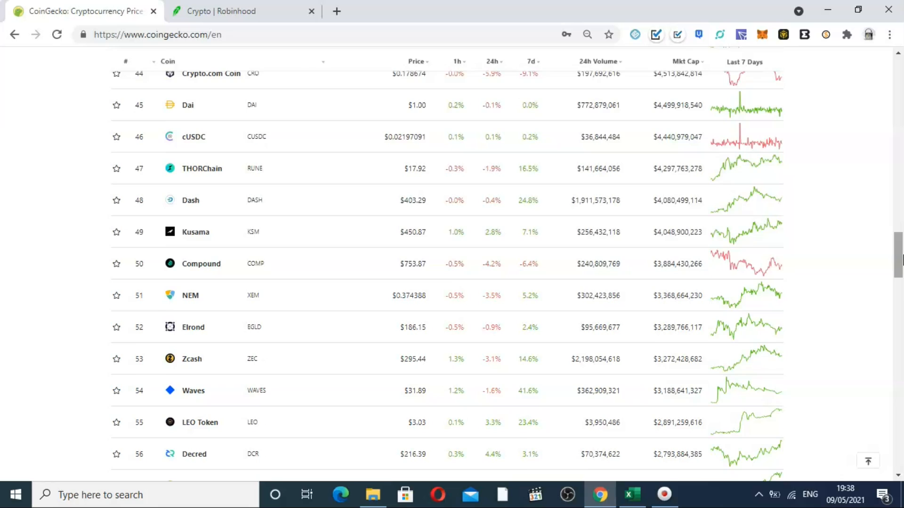
{"action": "scroll", "scroll_direction": "down", "scroll_amount": 3}
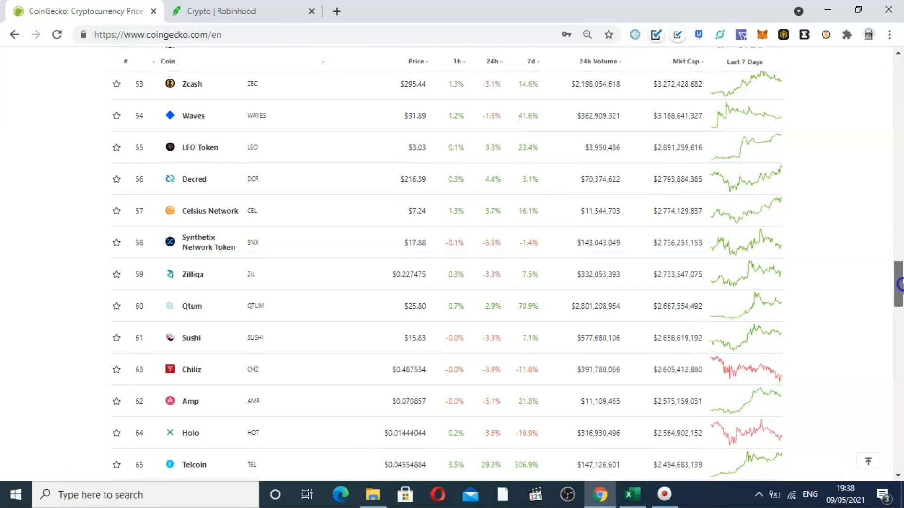
{"action": "scroll", "scroll_direction": "down", "scroll_amount": 3}
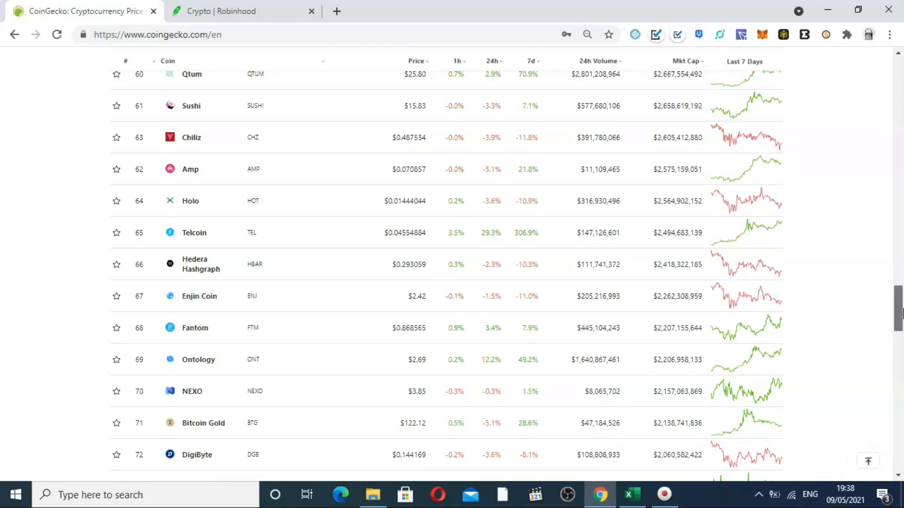
{"action": "scroll", "scroll_direction": "down", "scroll_amount": 3}
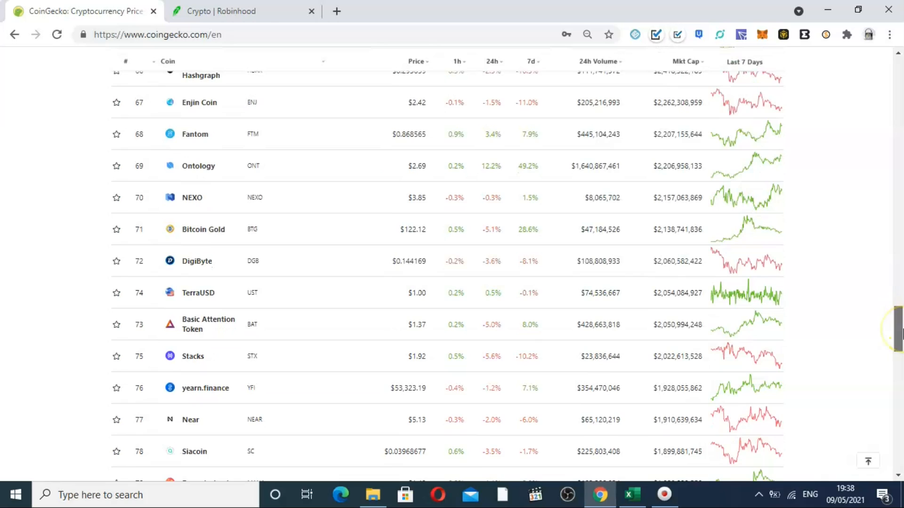
{"action": "scroll", "scroll_direction": "down", "scroll_amount": 3}
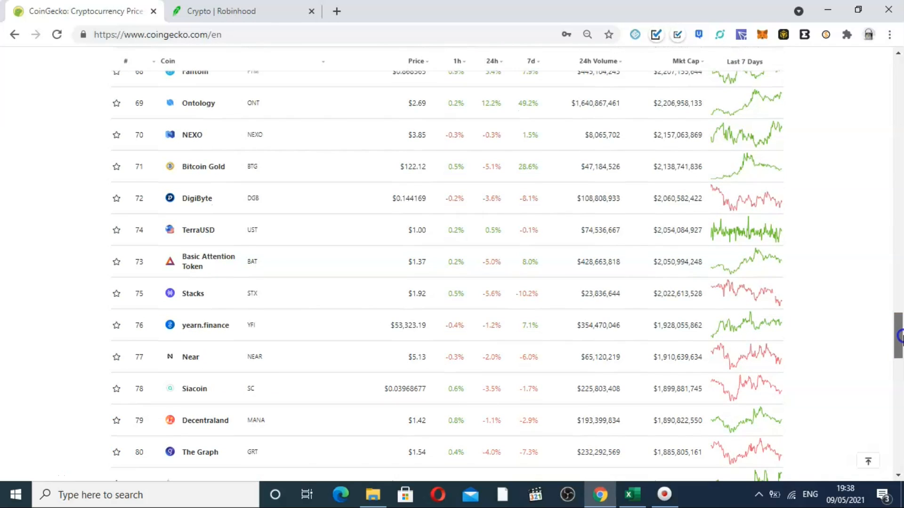
{"action": "scroll", "scroll_direction": "down", "scroll_amount": 3}
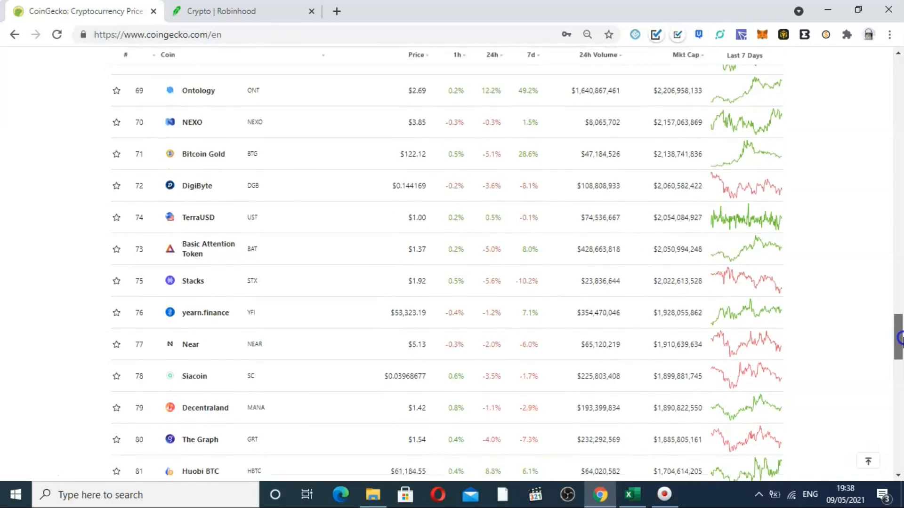
{"action": "scroll", "scroll_direction": "down", "scroll_amount": 3}
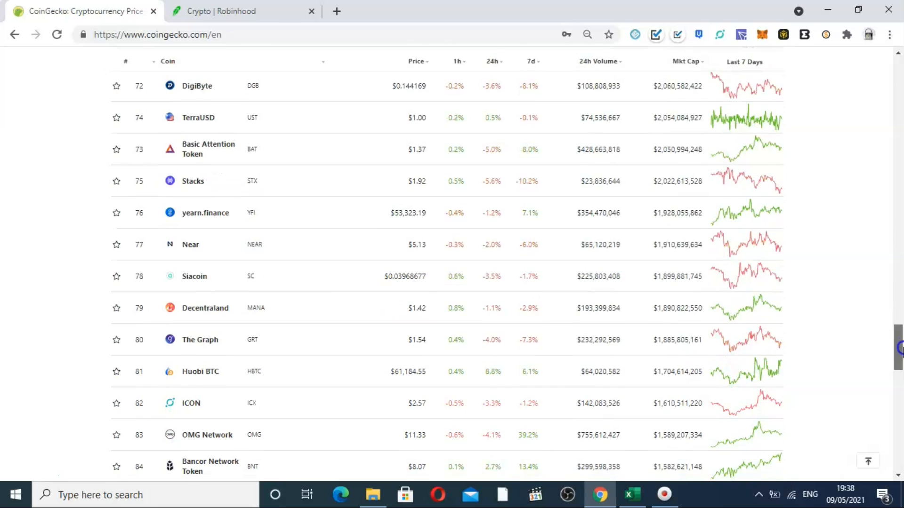
{"action": "scroll", "scroll_direction": "up", "scroll_amount": 3}
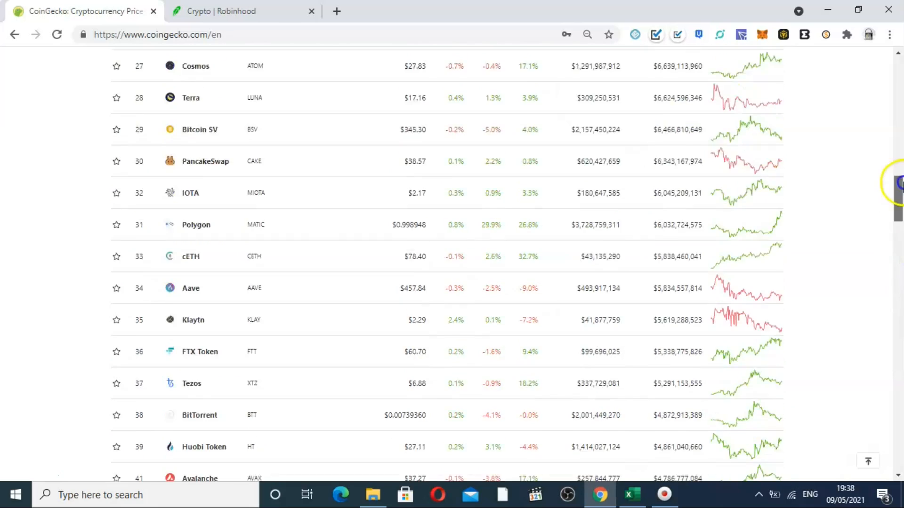
{"action": "scroll", "scroll_direction": "up", "scroll_amount": 3}
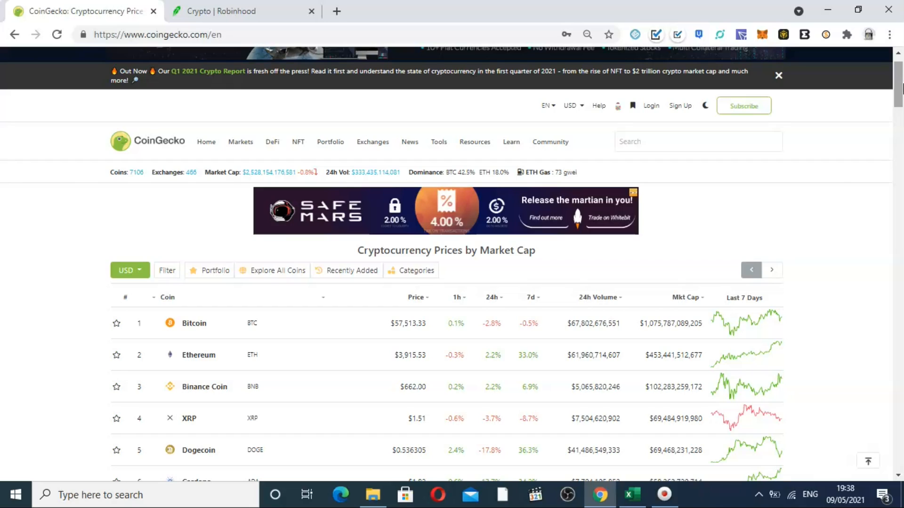
{"action": "mouse_move", "coordinate": [762, 190]}
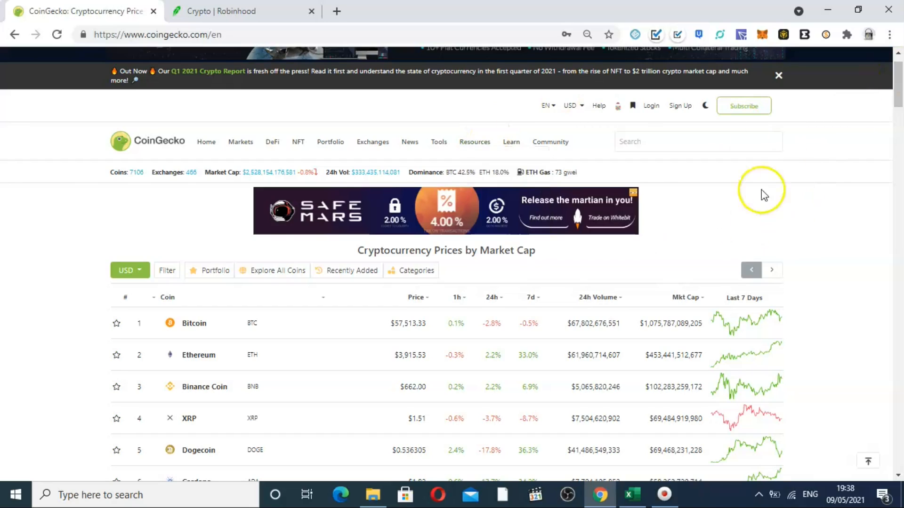
{"action": "mouse_move", "coordinate": [878, 222]}
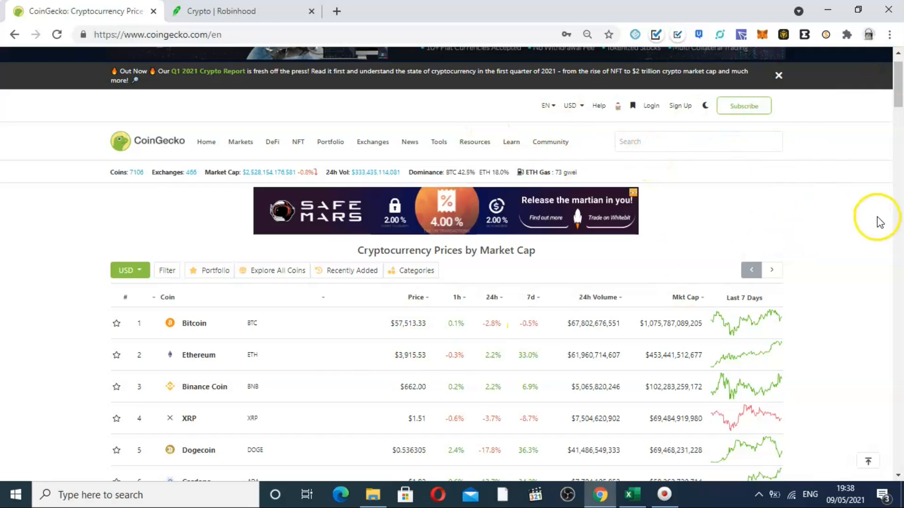
From the top of the list, scroll to show ranks 3–15, Binance Coin to Ethereum Classic
{"action": "scroll", "scroll_direction": "down", "scroll_amount": 3}
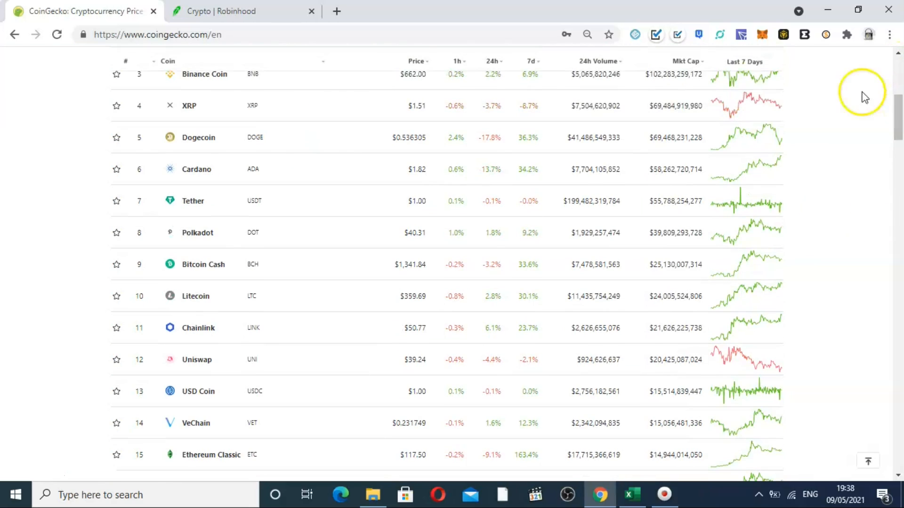
{"action": "mouse_move", "coordinate": [343, 246]}
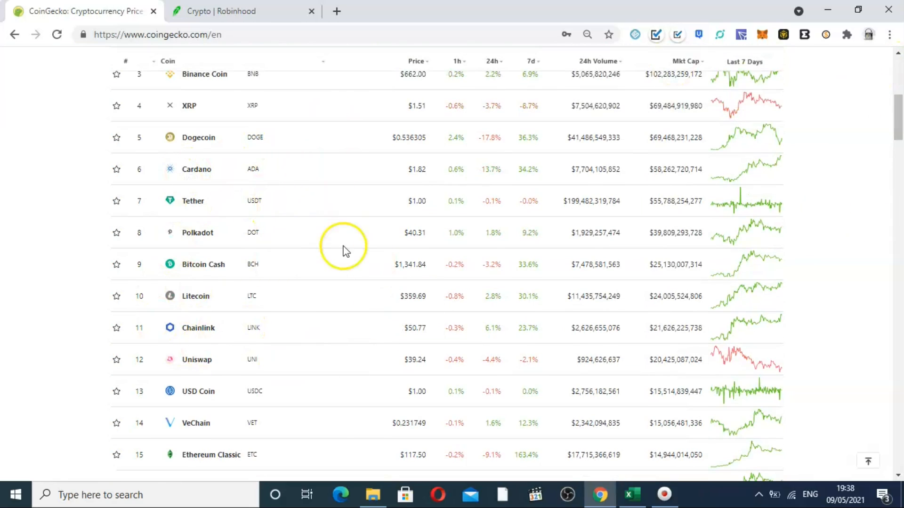
{"action": "mouse_move", "coordinate": [568, 253]}
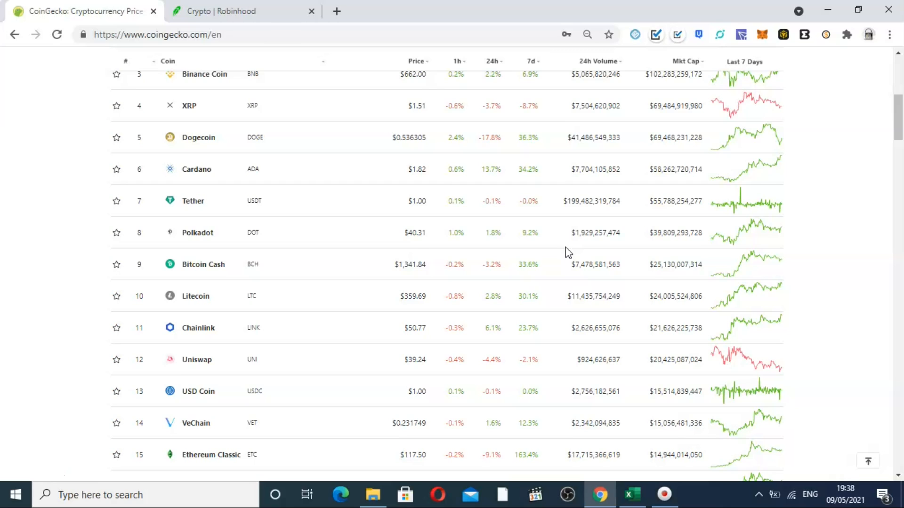
{"action": "mouse_move", "coordinate": [897, 142]}
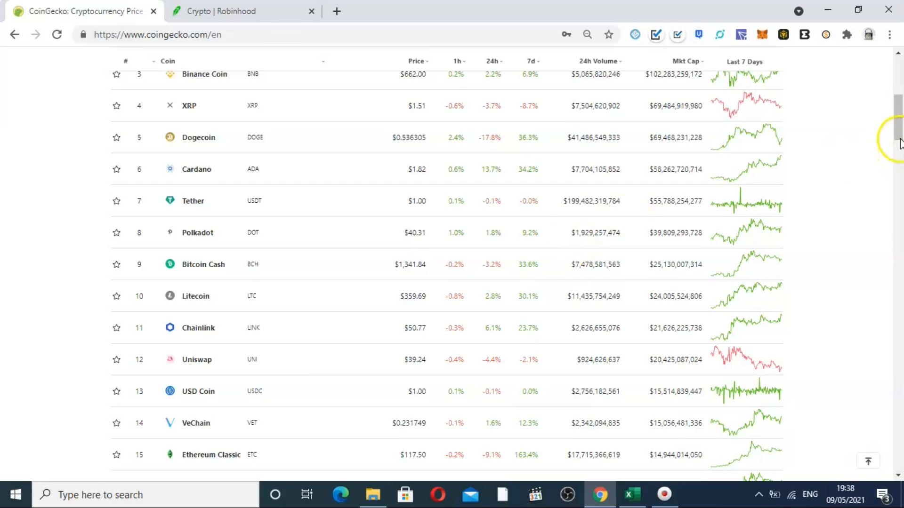
Scroll the table to rank 100, XDC Network, at the end of the first page, then back up
{"action": "scroll", "scroll_direction": "down", "scroll_amount": 3}
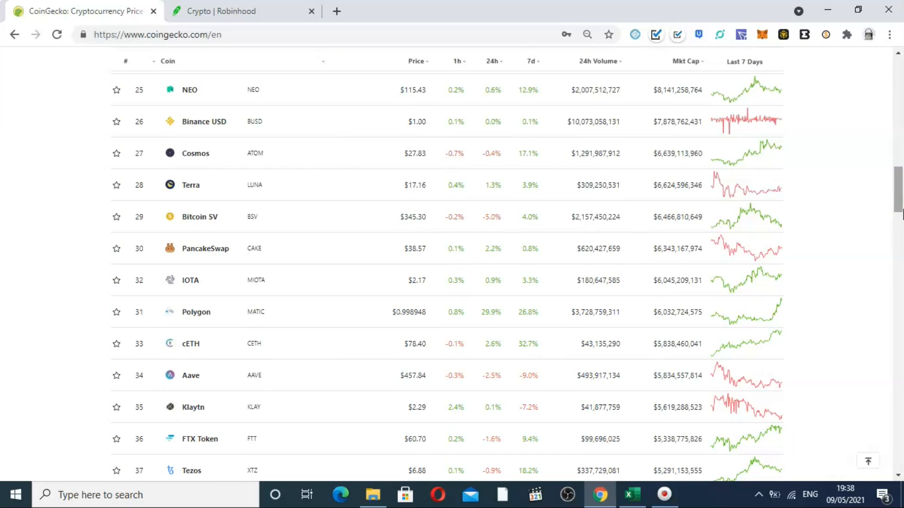
{"action": "scroll", "scroll_direction": "down", "scroll_amount": 3}
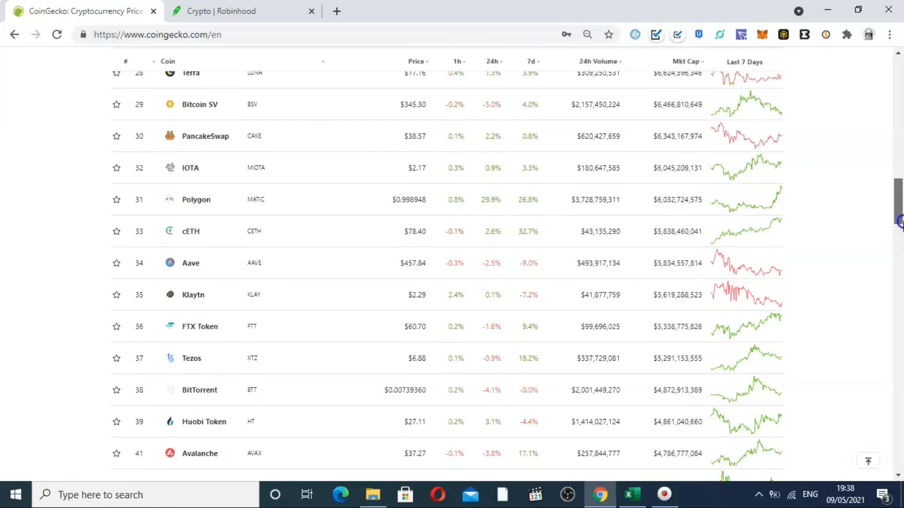
{"action": "scroll", "scroll_direction": "down", "scroll_amount": 3}
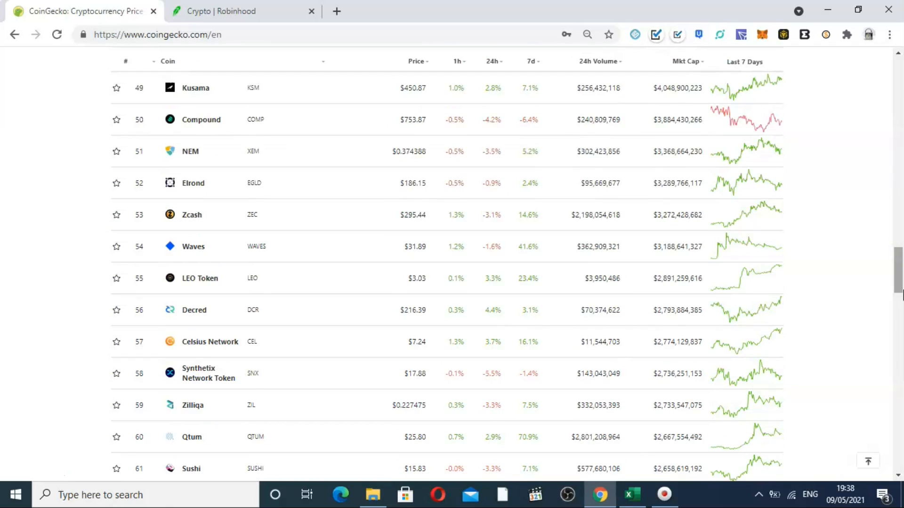
{"action": "scroll", "scroll_direction": "down", "scroll_amount": 3}
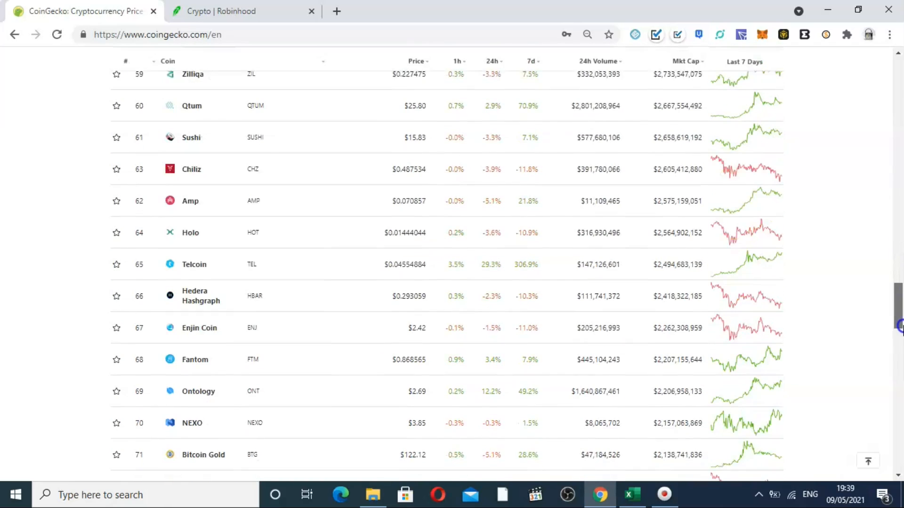
{"action": "scroll", "scroll_direction": "down", "scroll_amount": 3}
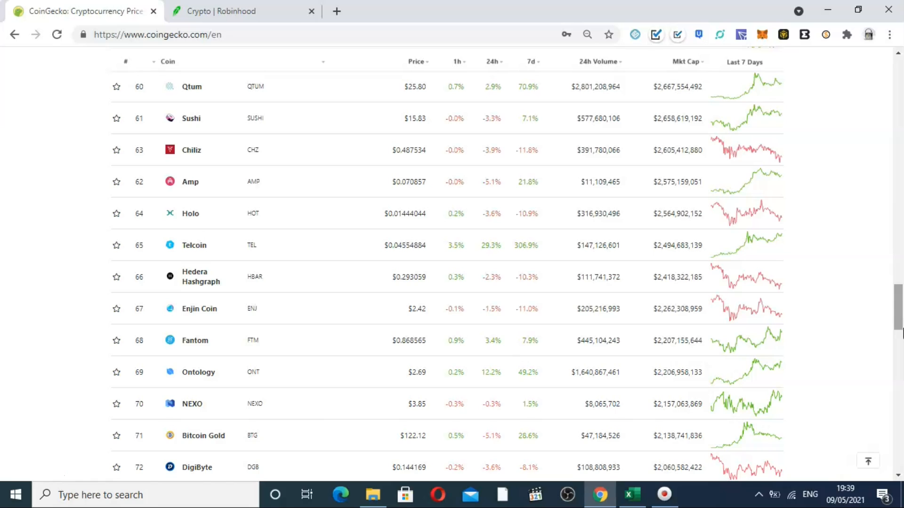
{"action": "scroll", "scroll_direction": "down", "scroll_amount": 3}
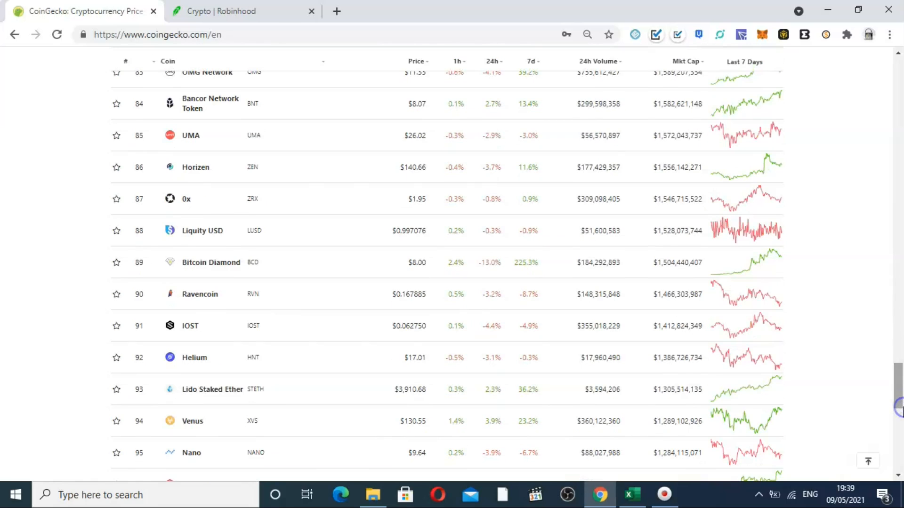
{"action": "scroll", "scroll_direction": "down", "scroll_amount": 3}
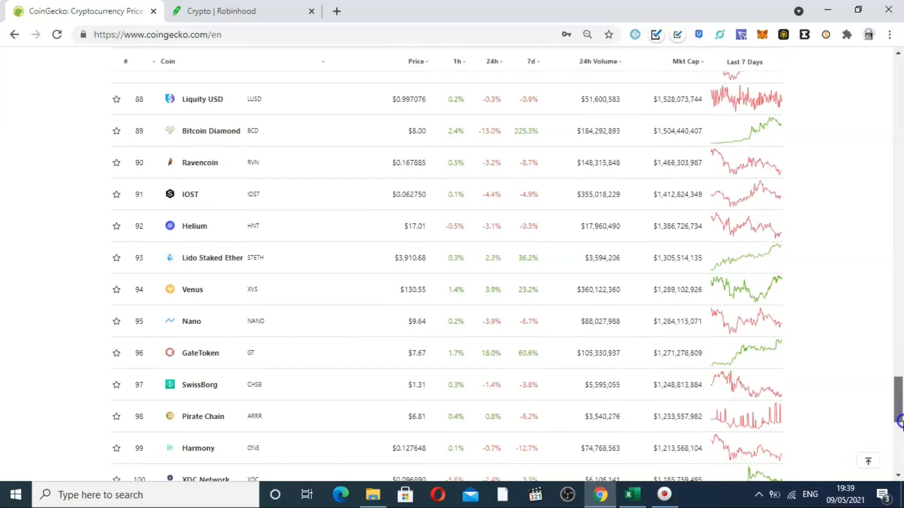
{"action": "scroll", "scroll_direction": "down", "scroll_amount": 3}
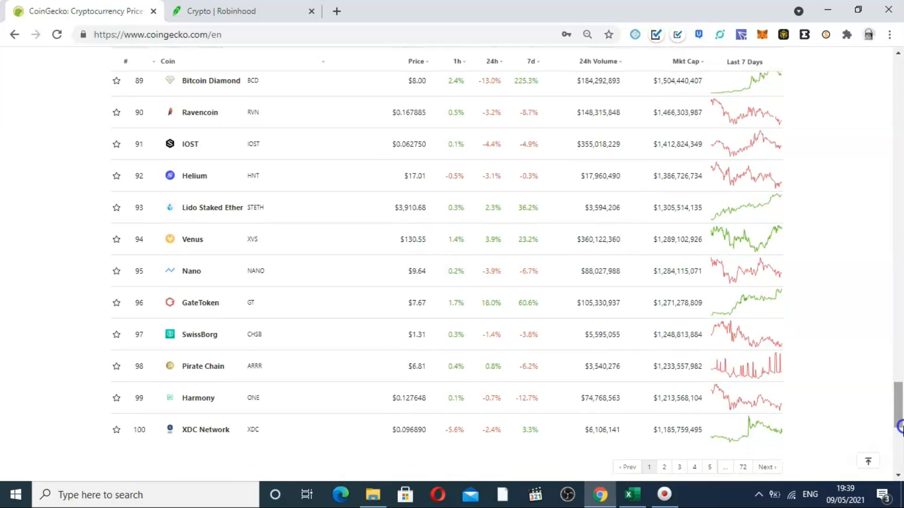
{"action": "scroll", "scroll_direction": "up", "scroll_amount": 3}
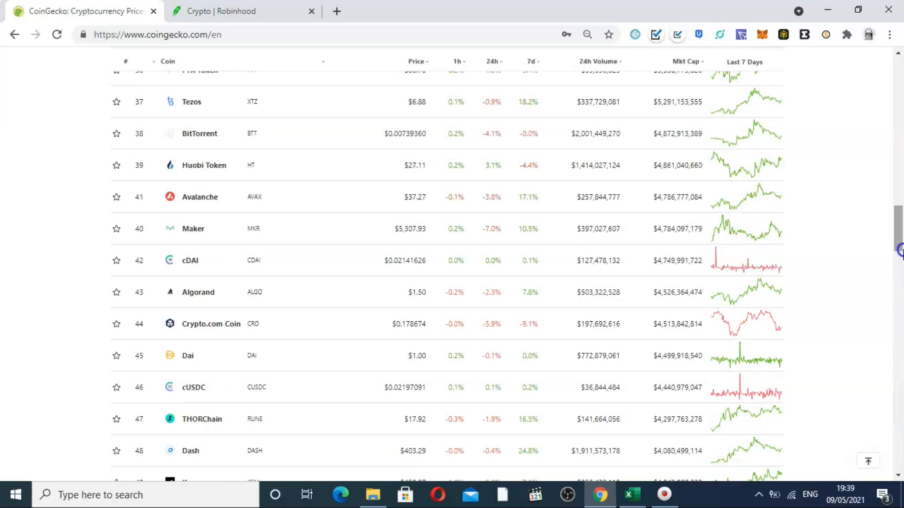
{"action": "scroll", "scroll_direction": "up", "scroll_amount": 3}
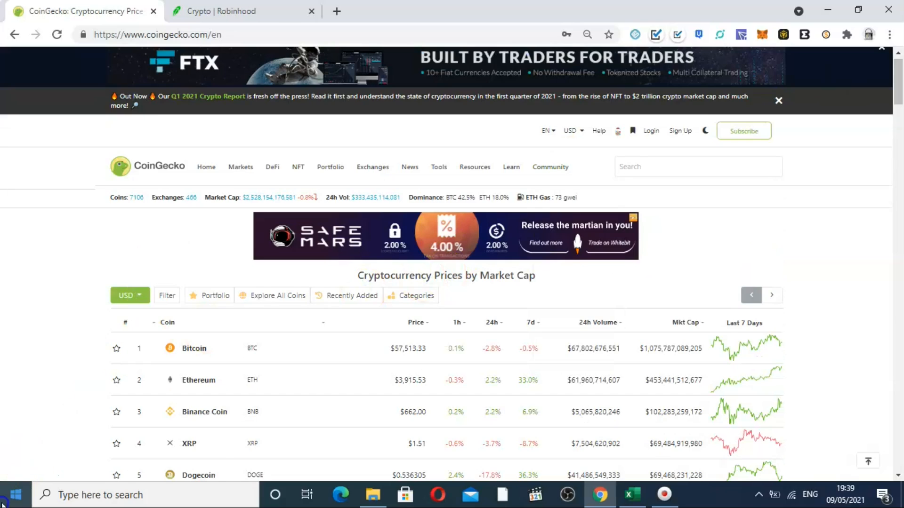
{"action": "mouse_move", "coordinate": [632, 494]}
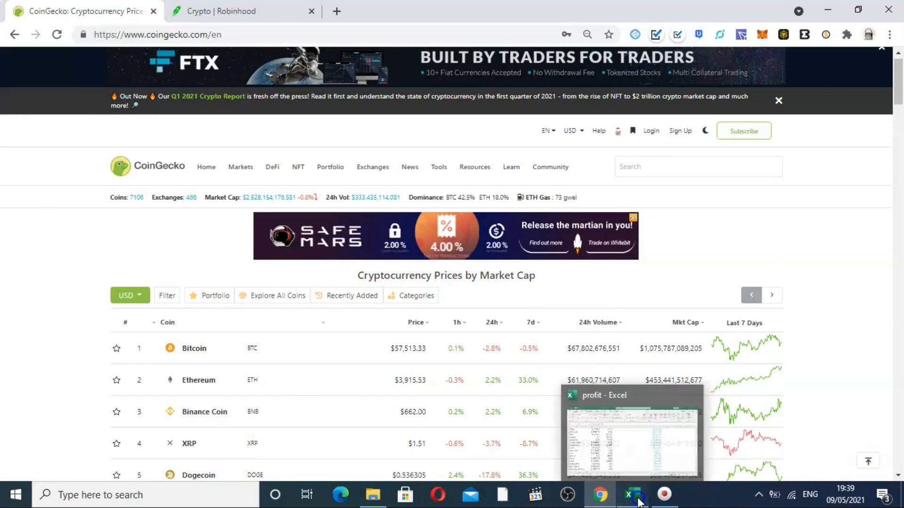
Switch from Chrome back to the profit workbook window in Excel
{"action": "left_click", "coordinate": [631, 432]}
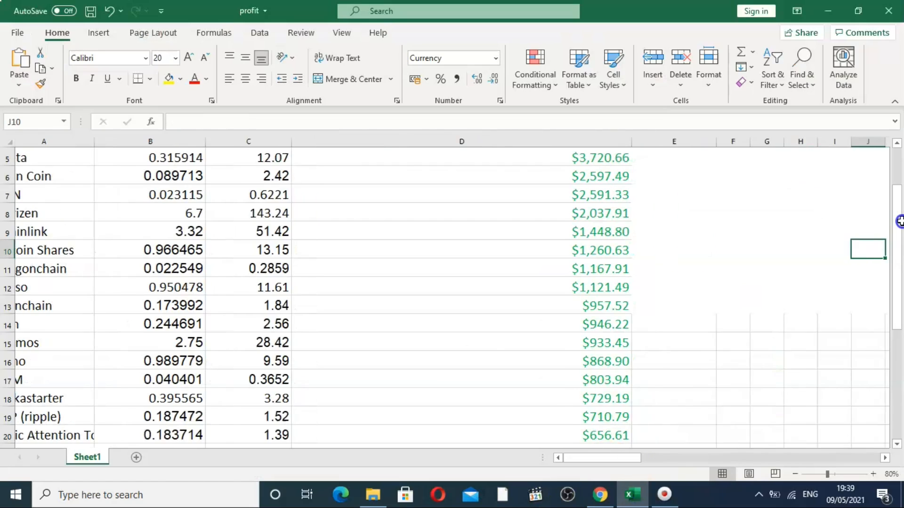